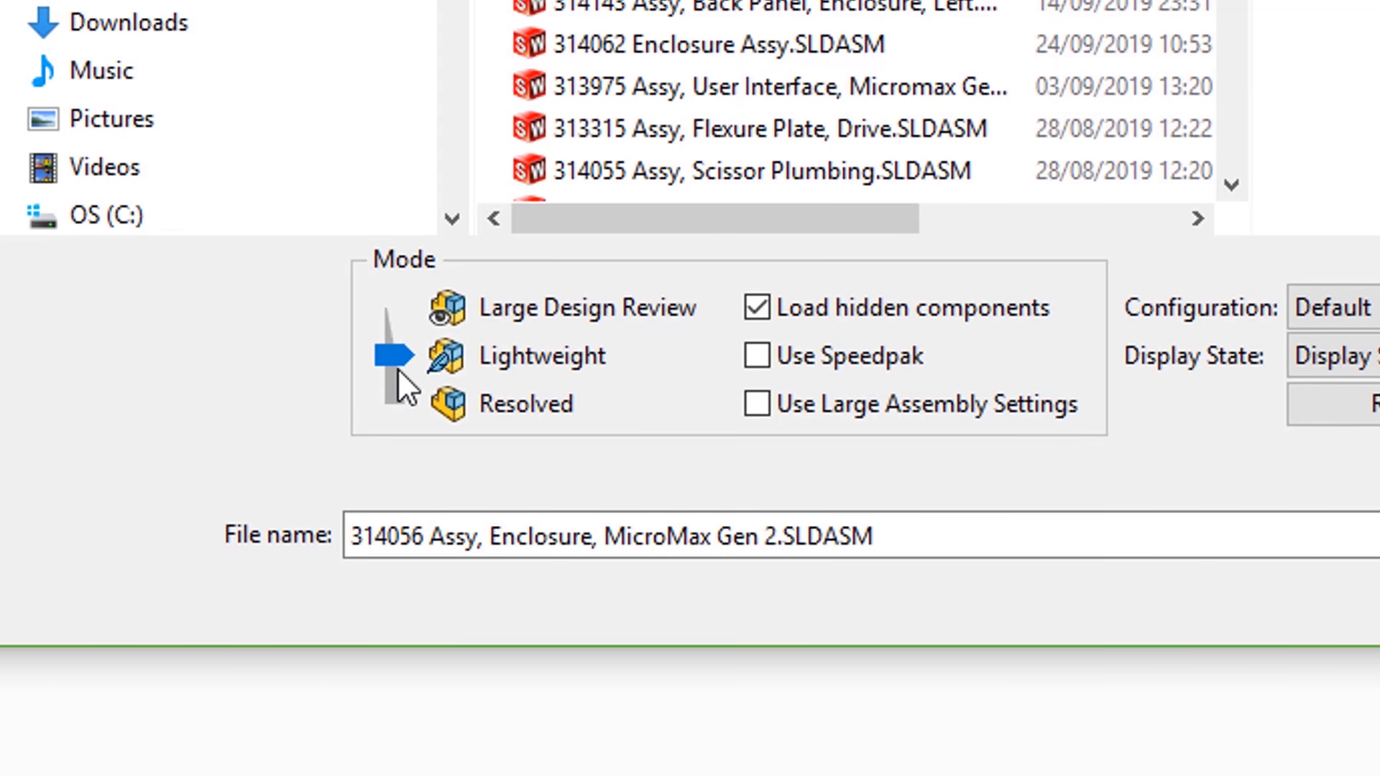
Open the MicroMax Gen 2 enclosure assembly in Large Design Review with Edit assembly enabled.
left_click(585, 307)
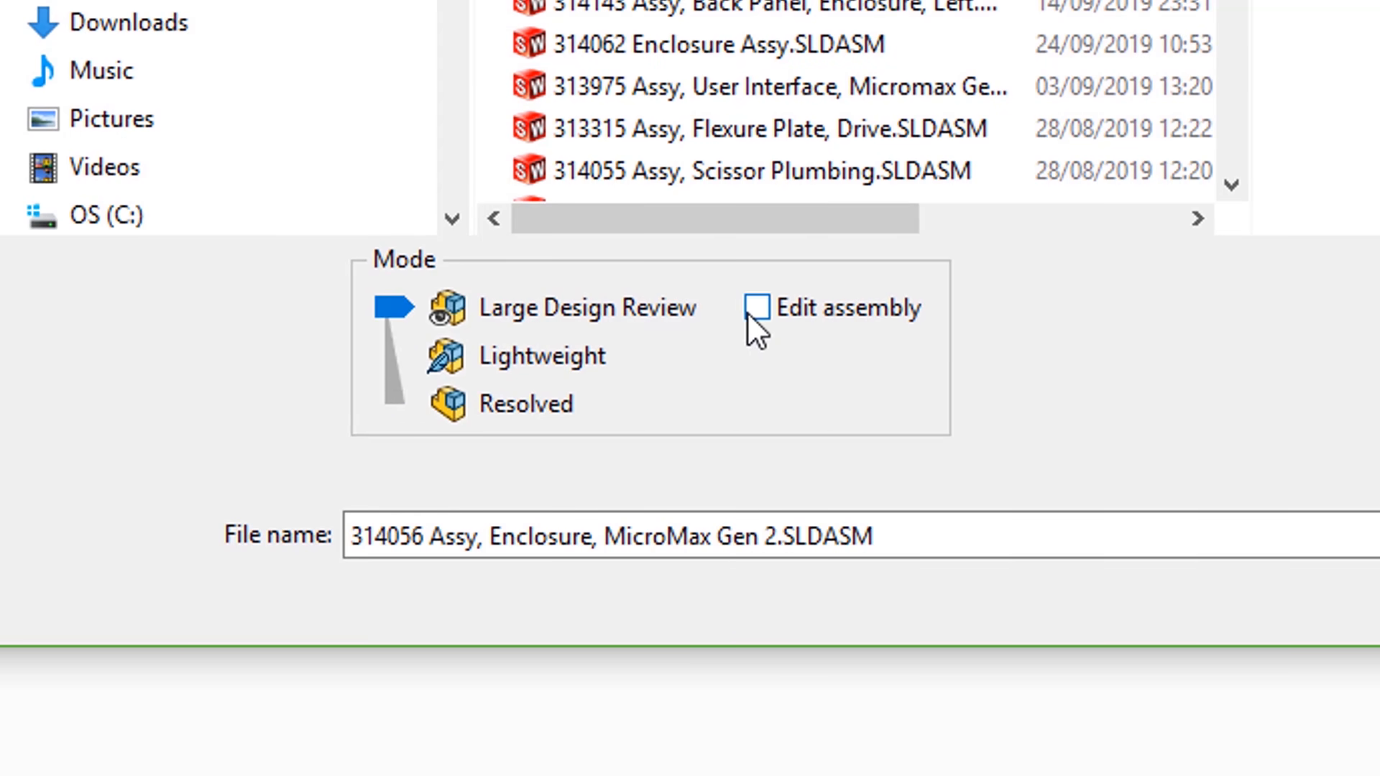
left_click(758, 308)
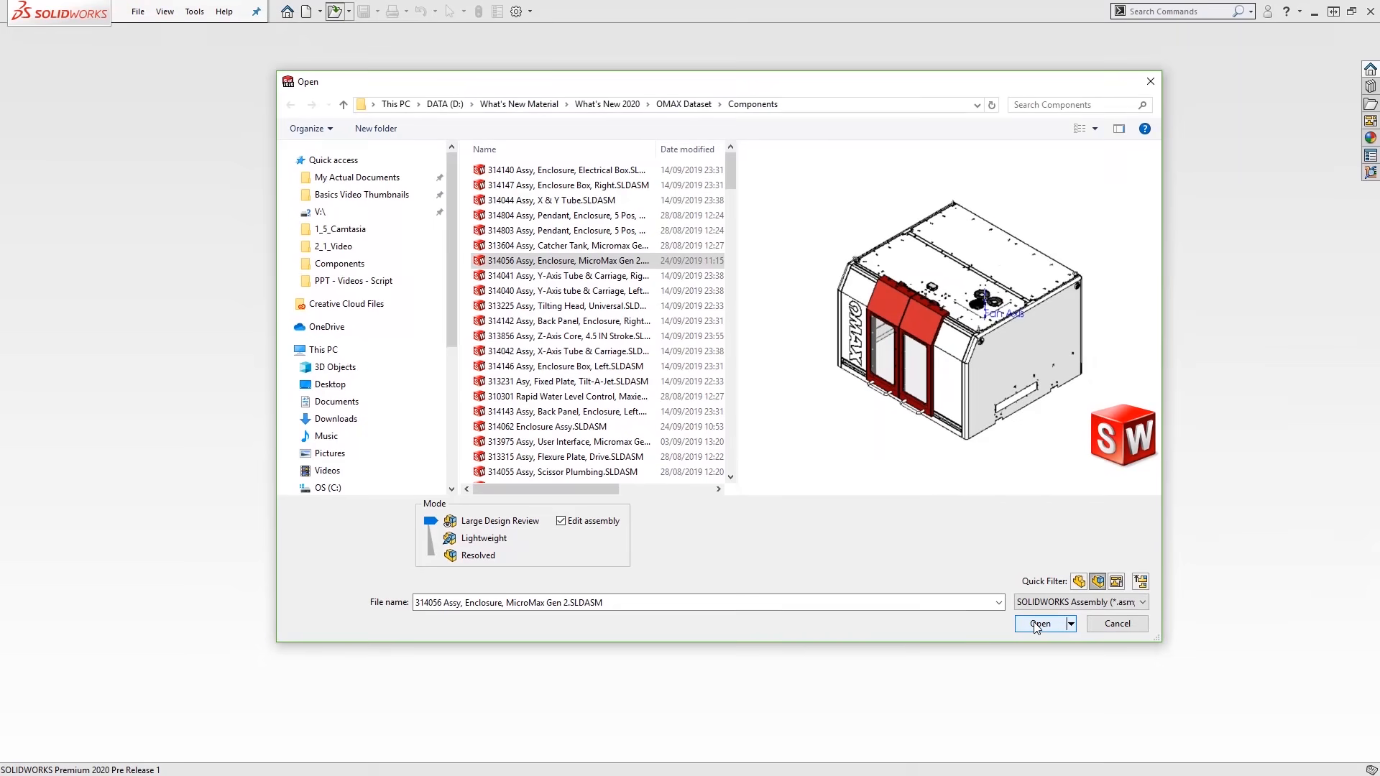
left_click(1039, 623)
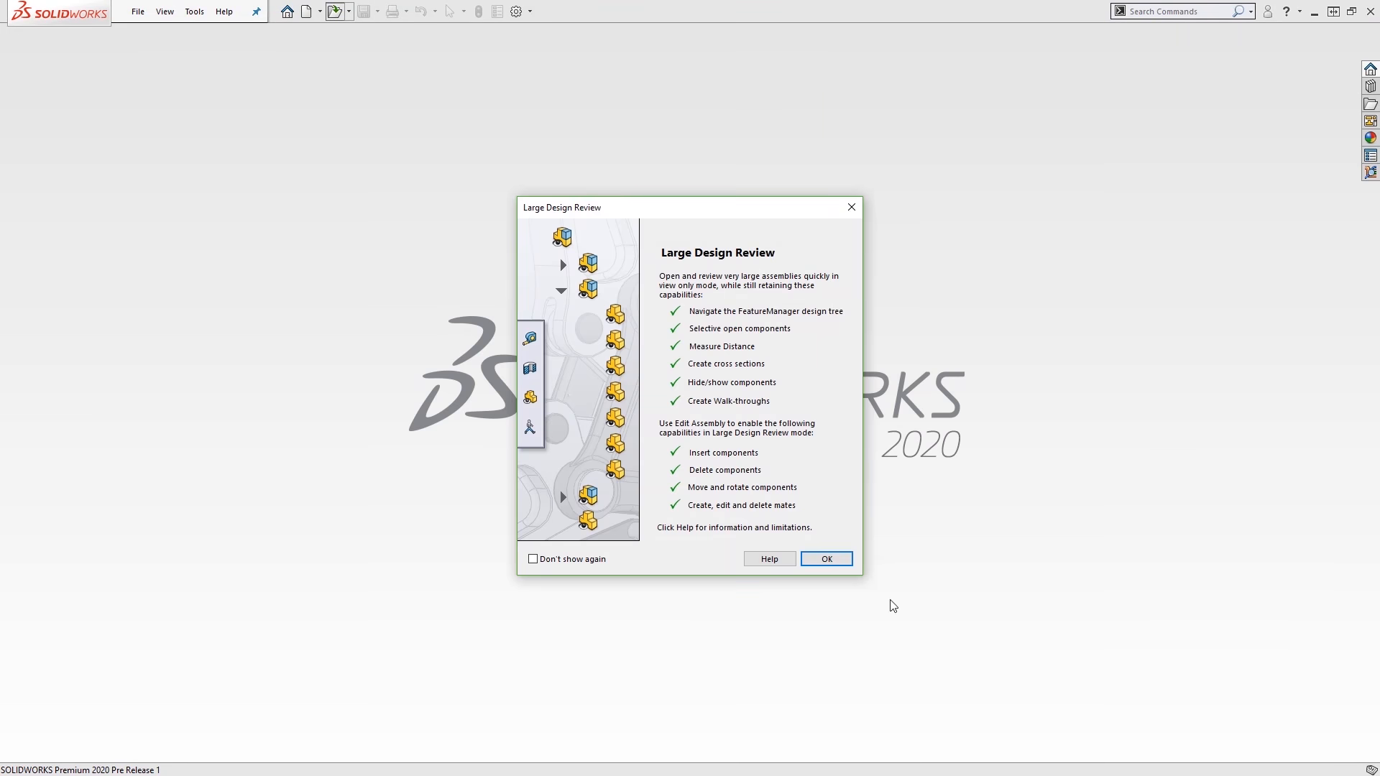
Circular-pattern the fan guard components about the Fan Axis so both fans are guarded.
left_click(825, 559)
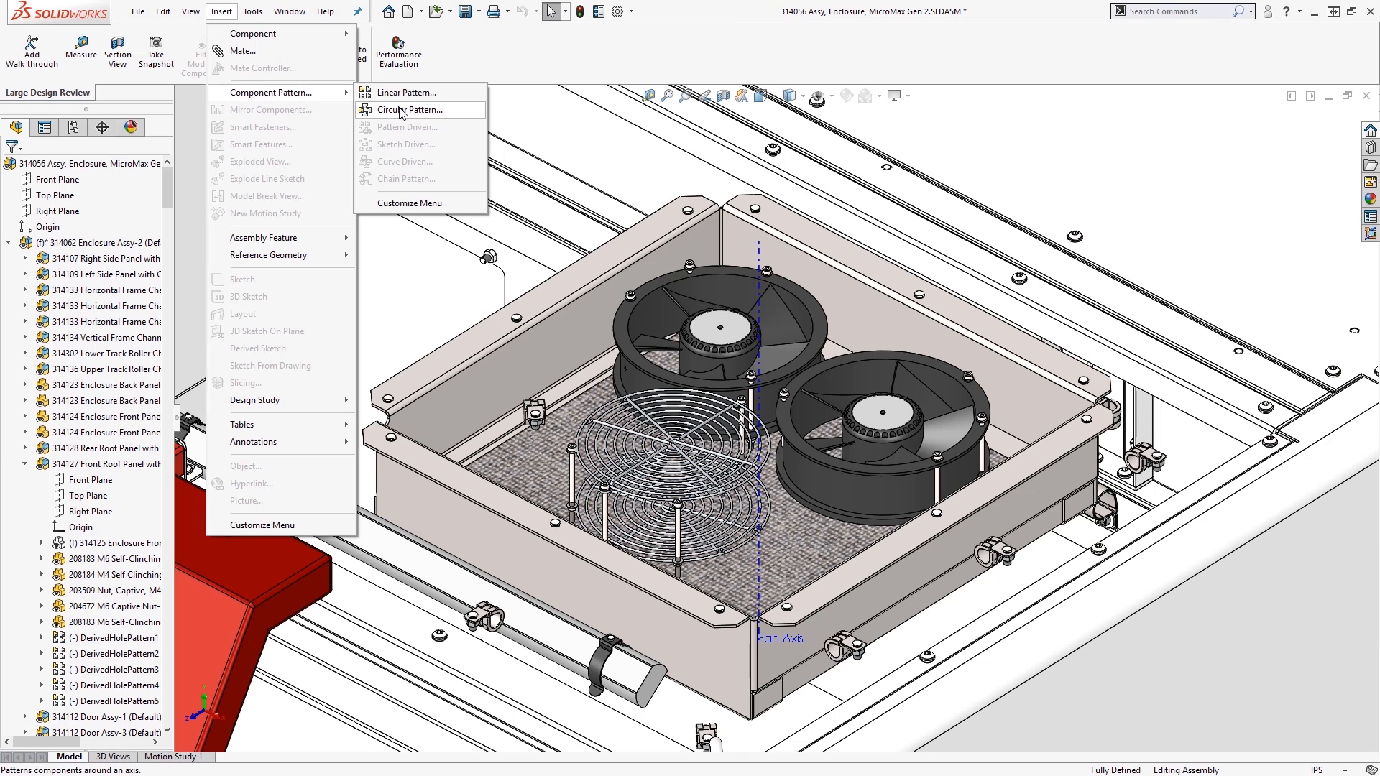
left_click(407, 109)
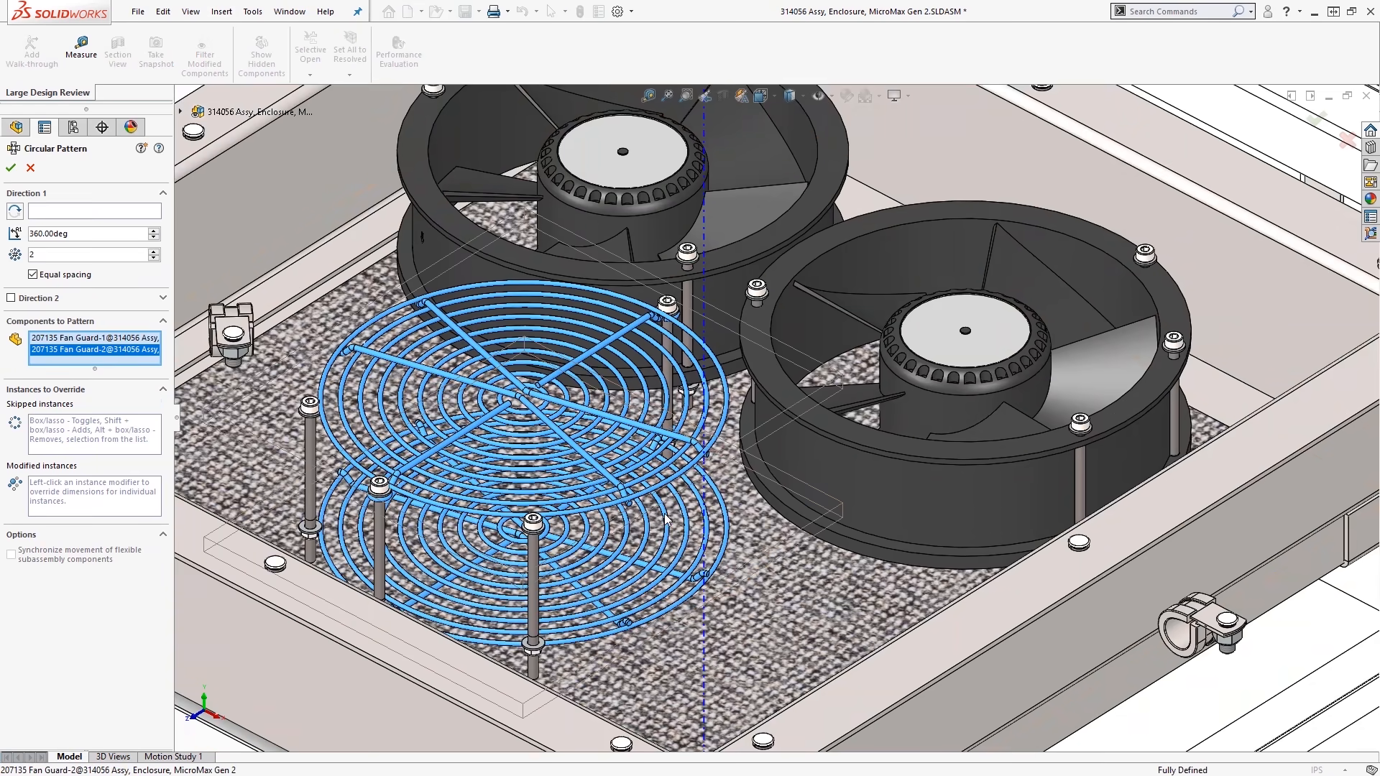
left_click(92, 211)
type("3")
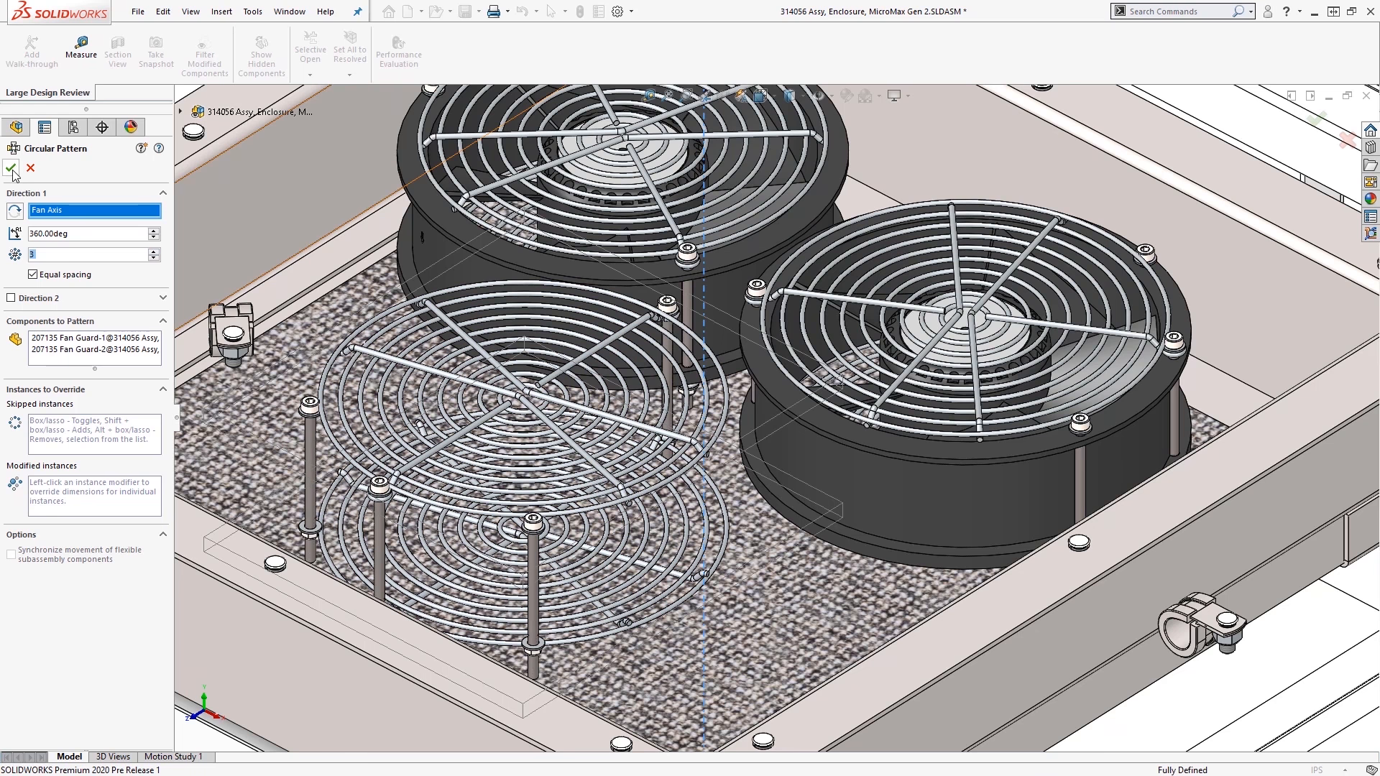
left_click(13, 168)
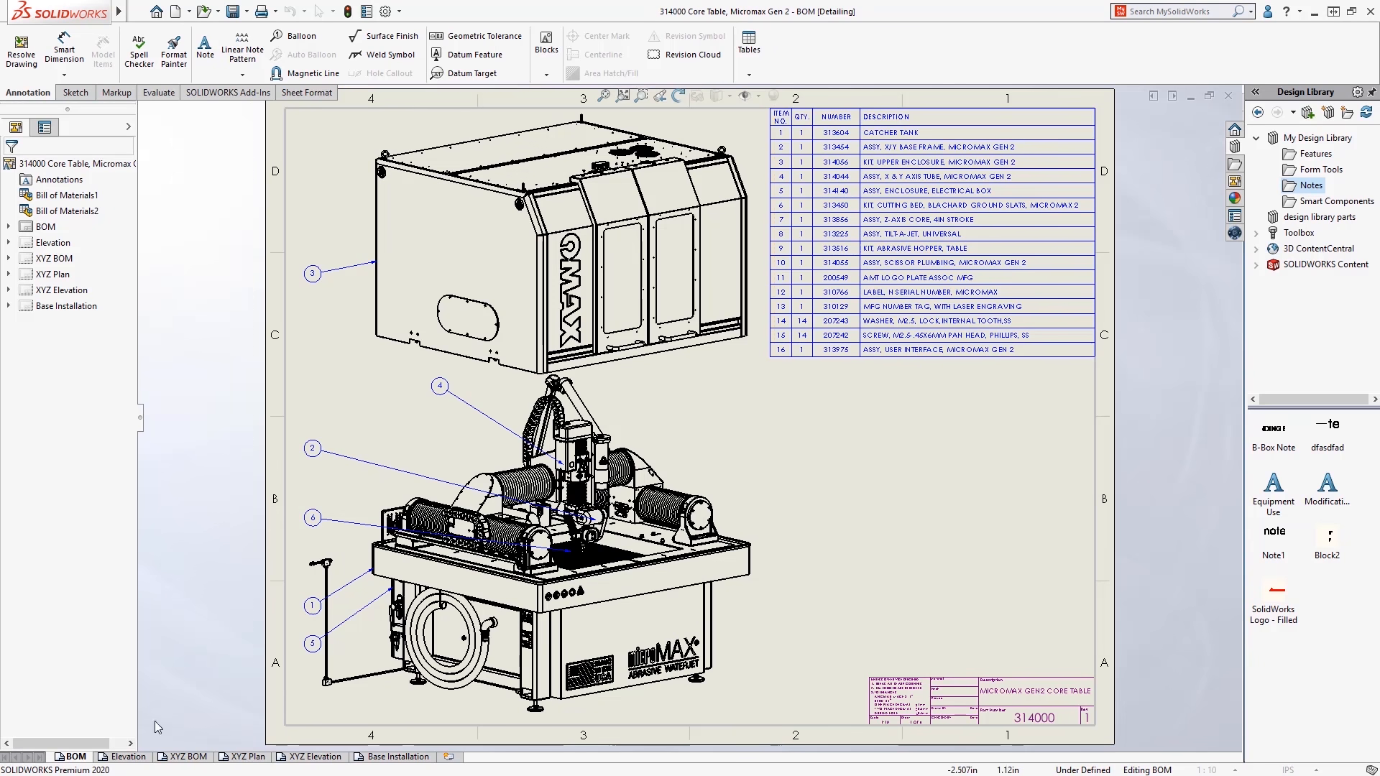
Review the XYZ Plan and Elevation sheets, then format the safety note as a numbered list.
left_click(187, 758)
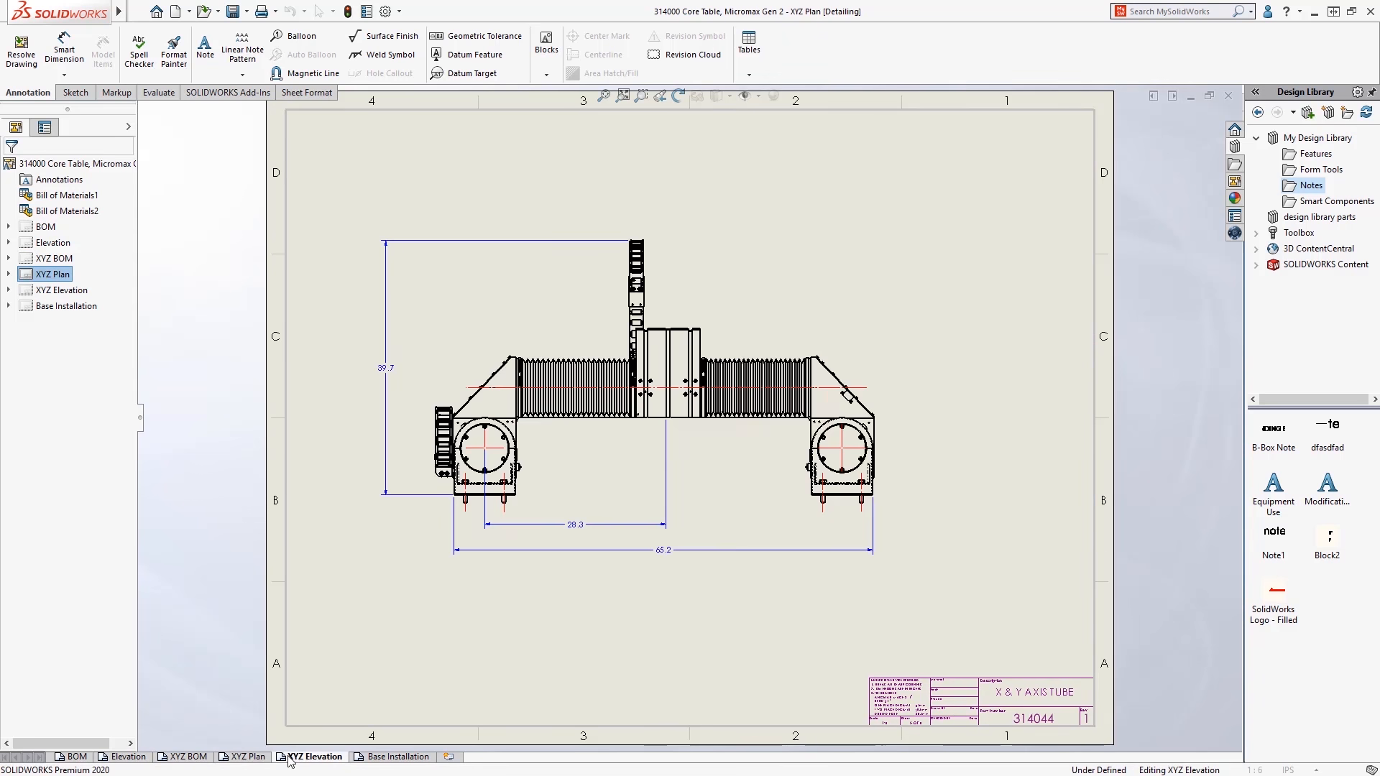
left_click(73, 758)
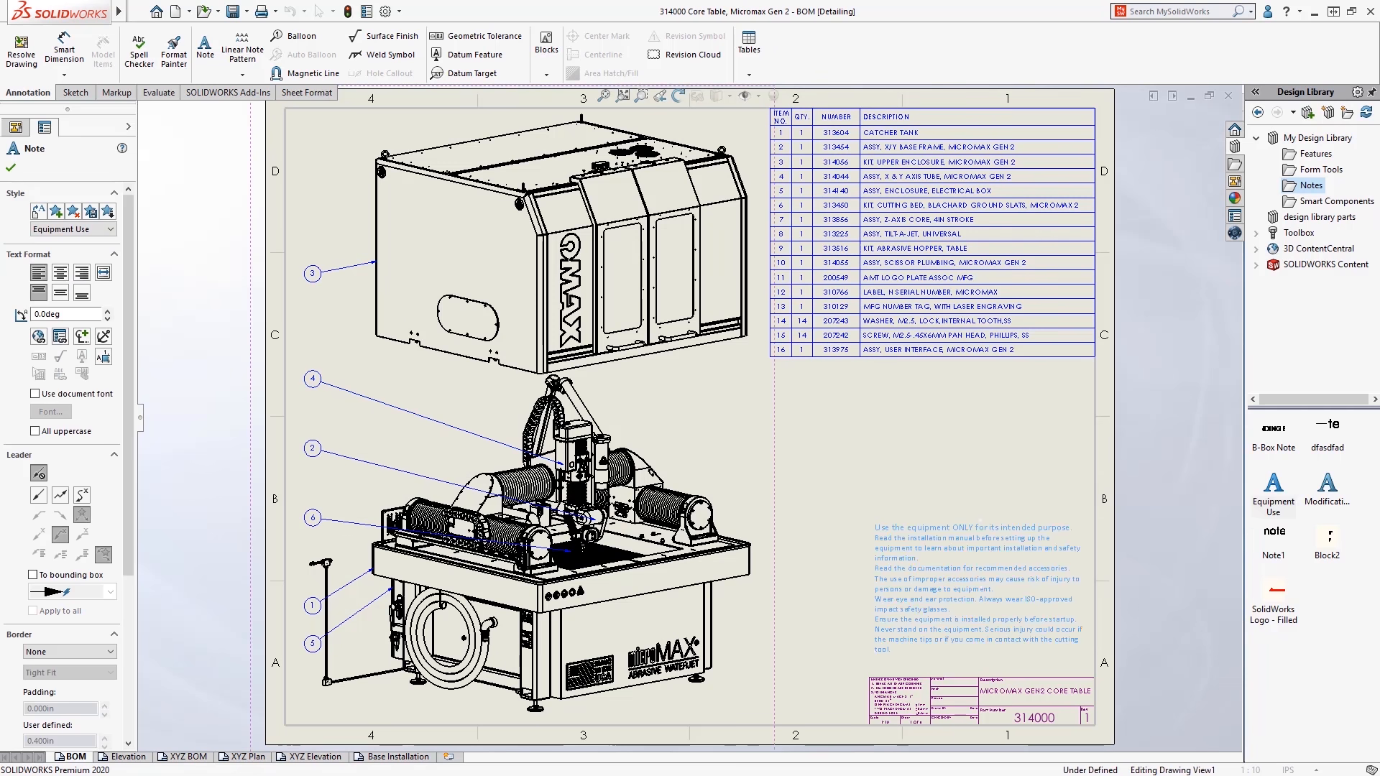
double_click(977, 573)
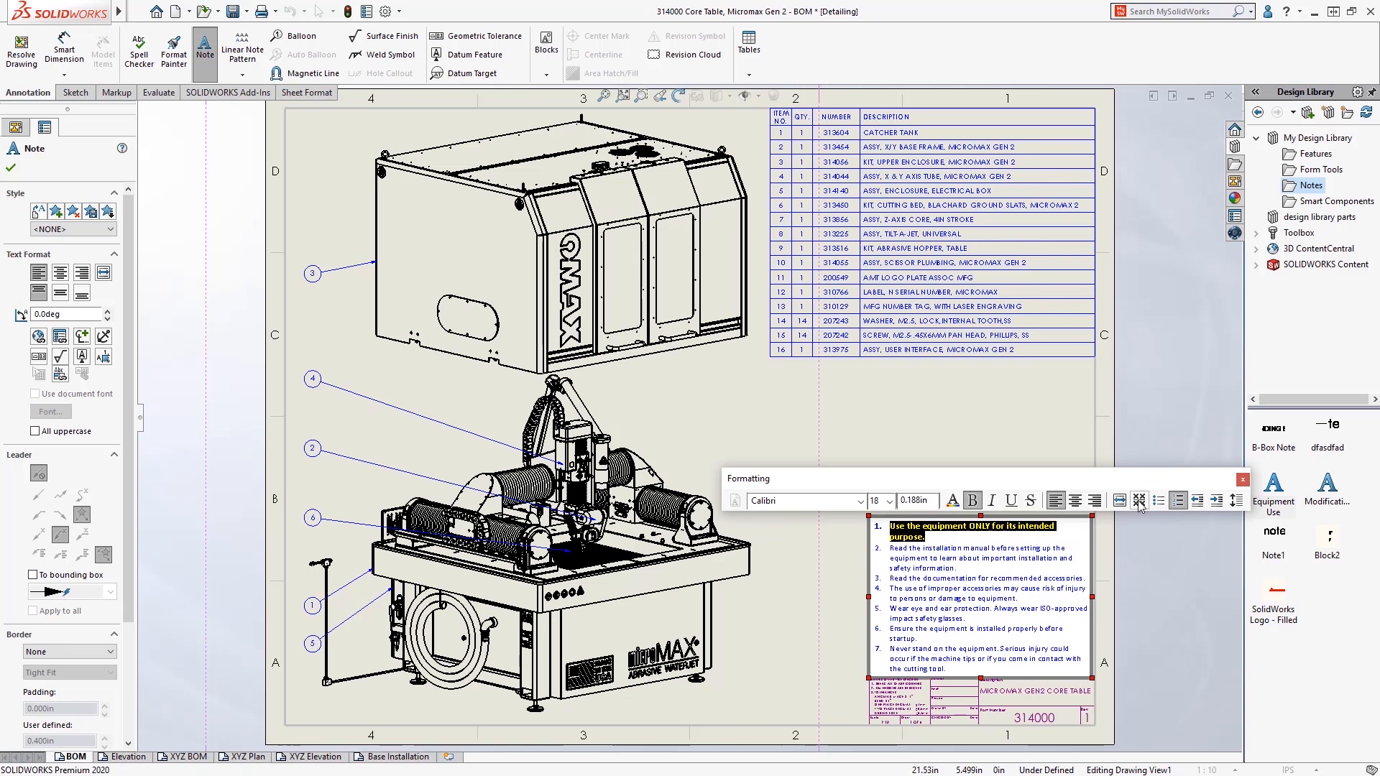
left_click(127, 757)
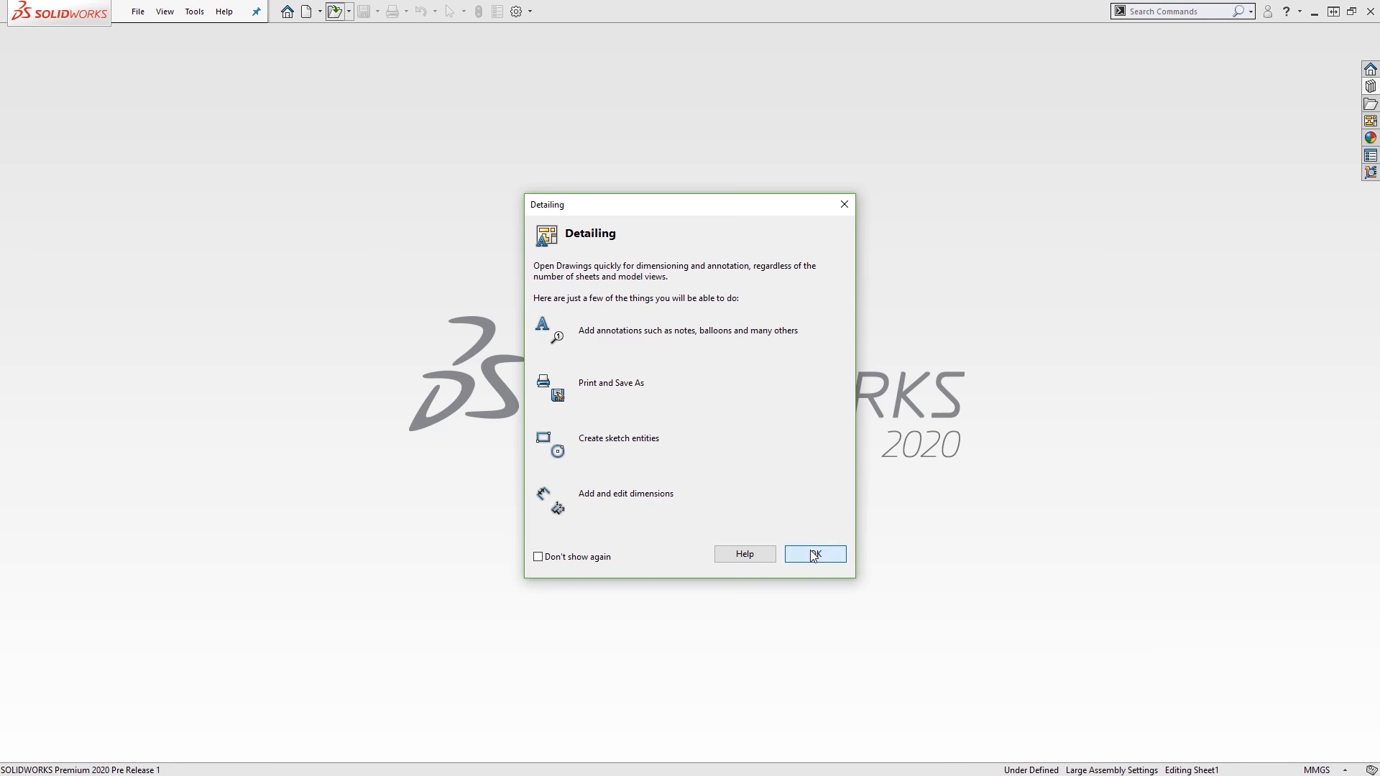
Dismiss the Detailing mode notice and bring up options for the enclosure drawing view.
left_click(814, 553)
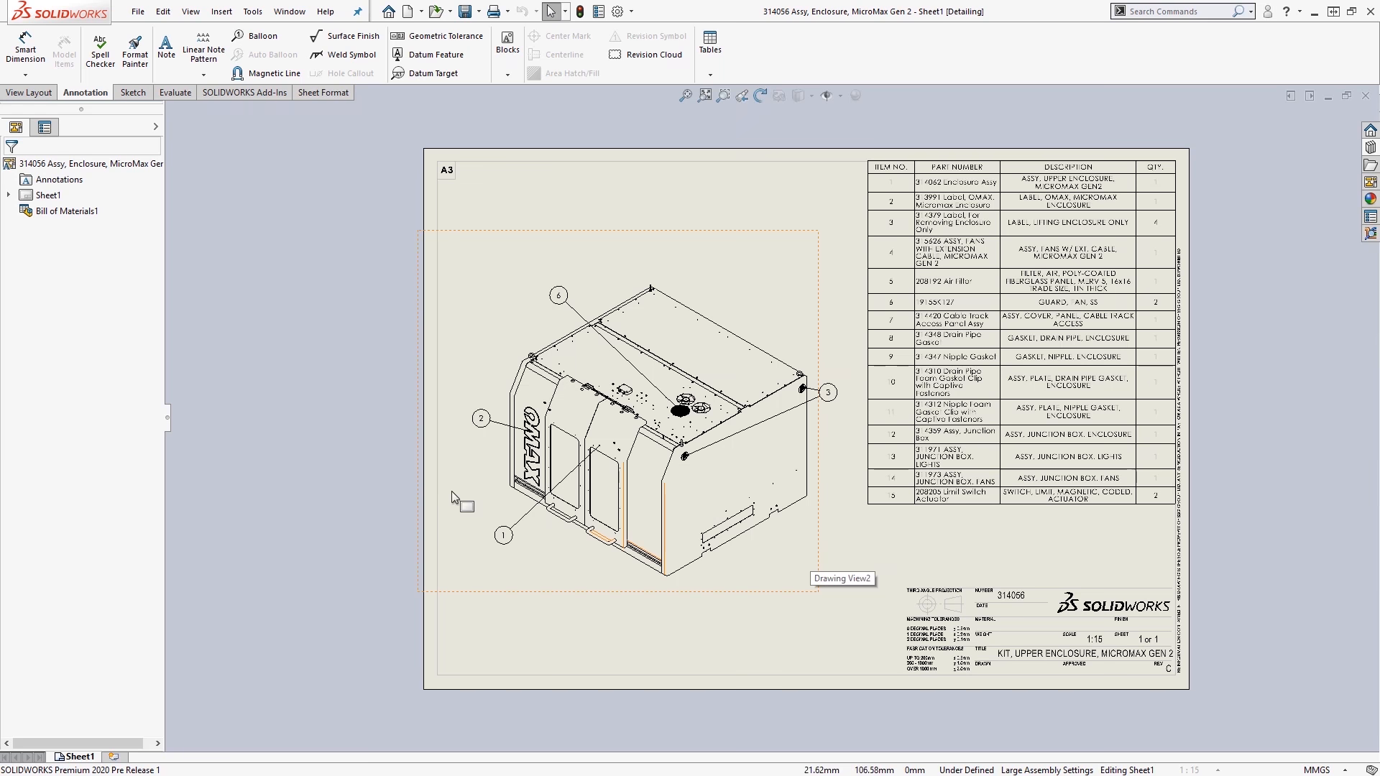
right_click(83, 164)
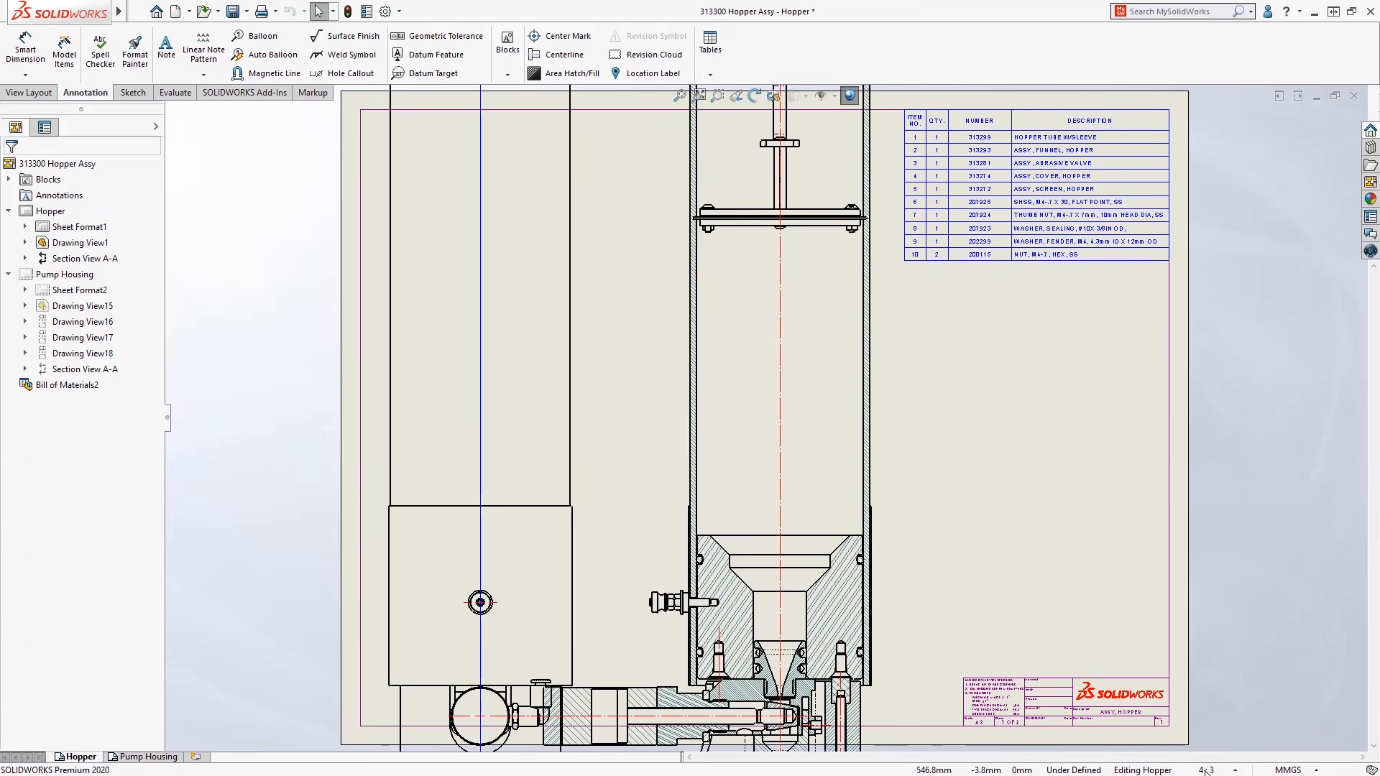
Set the Hopper drawing sheet to a User Defined scale from the status bar.
left_click(1204, 771)
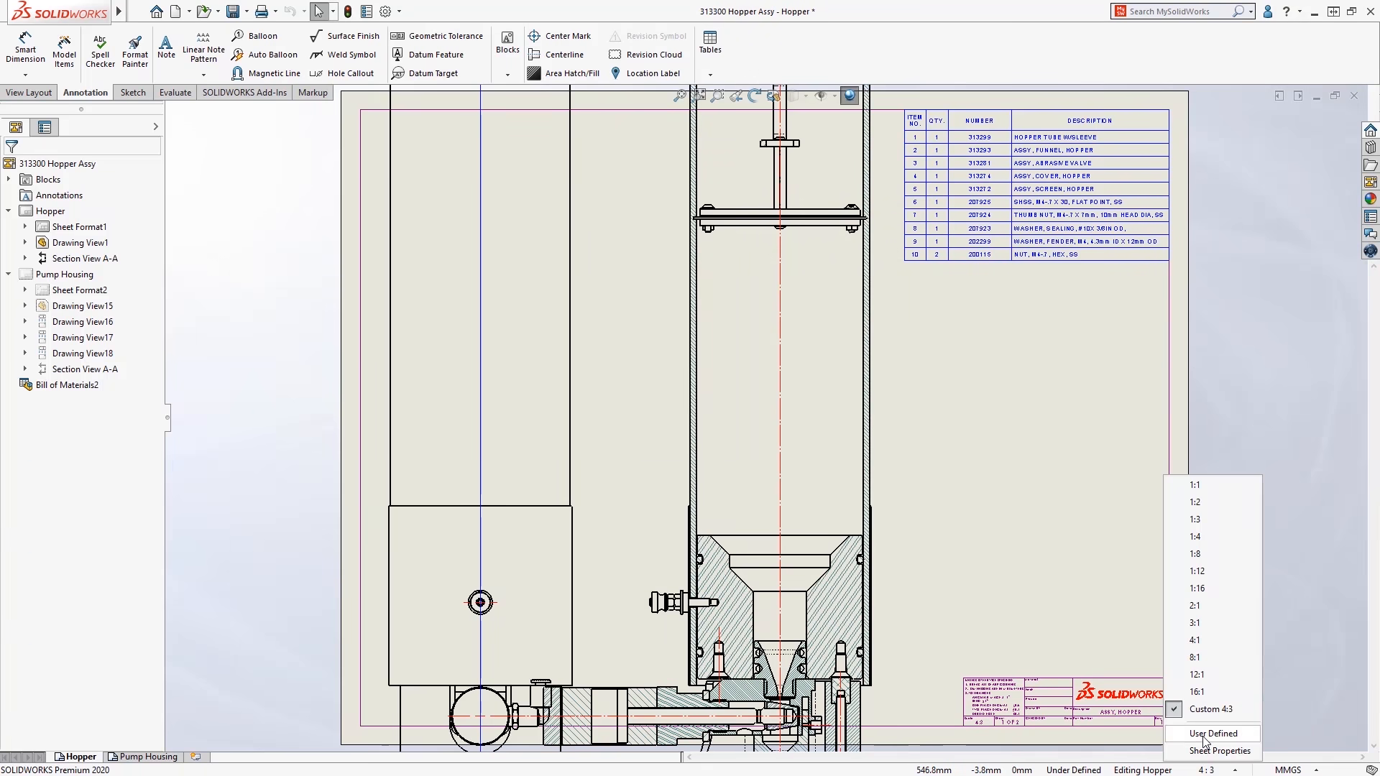
left_click(1213, 733)
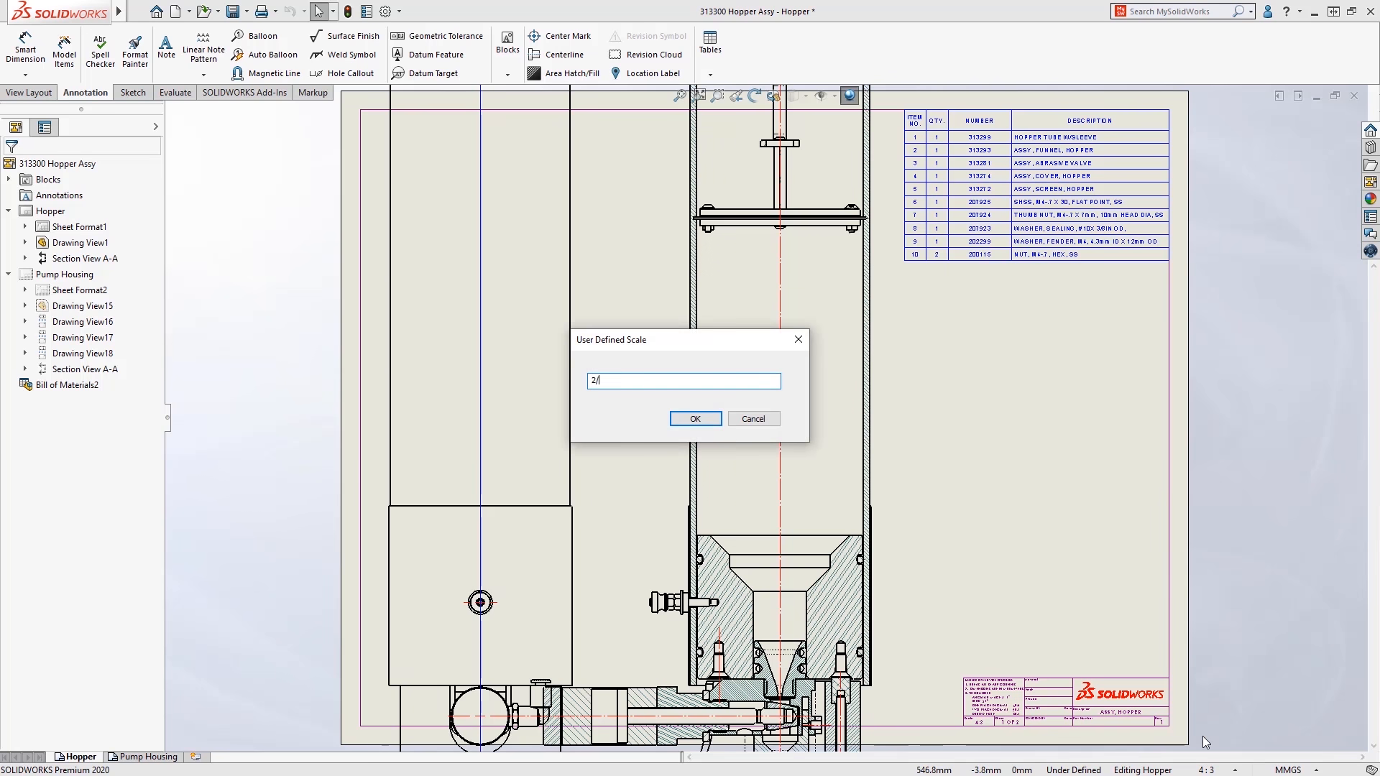
left_click(694, 418)
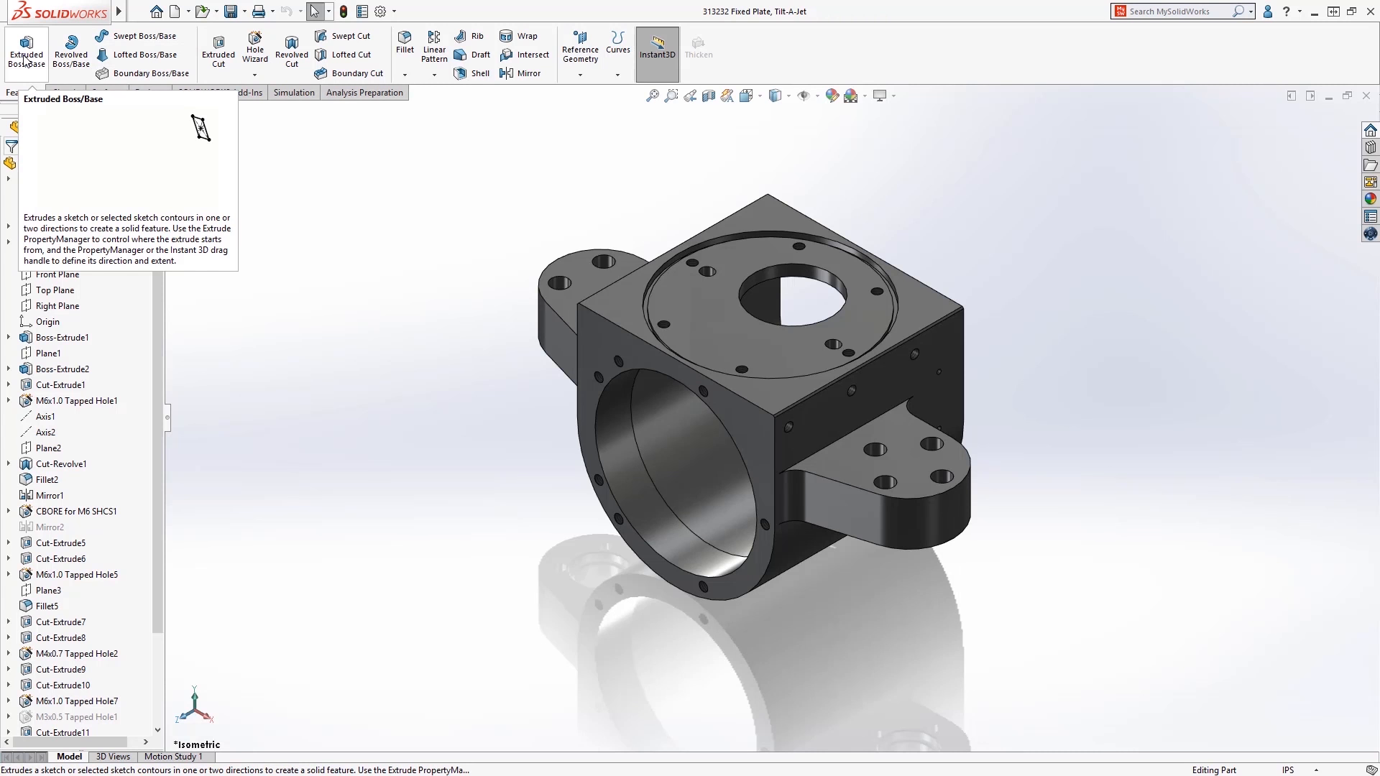
mouse_move(69, 54)
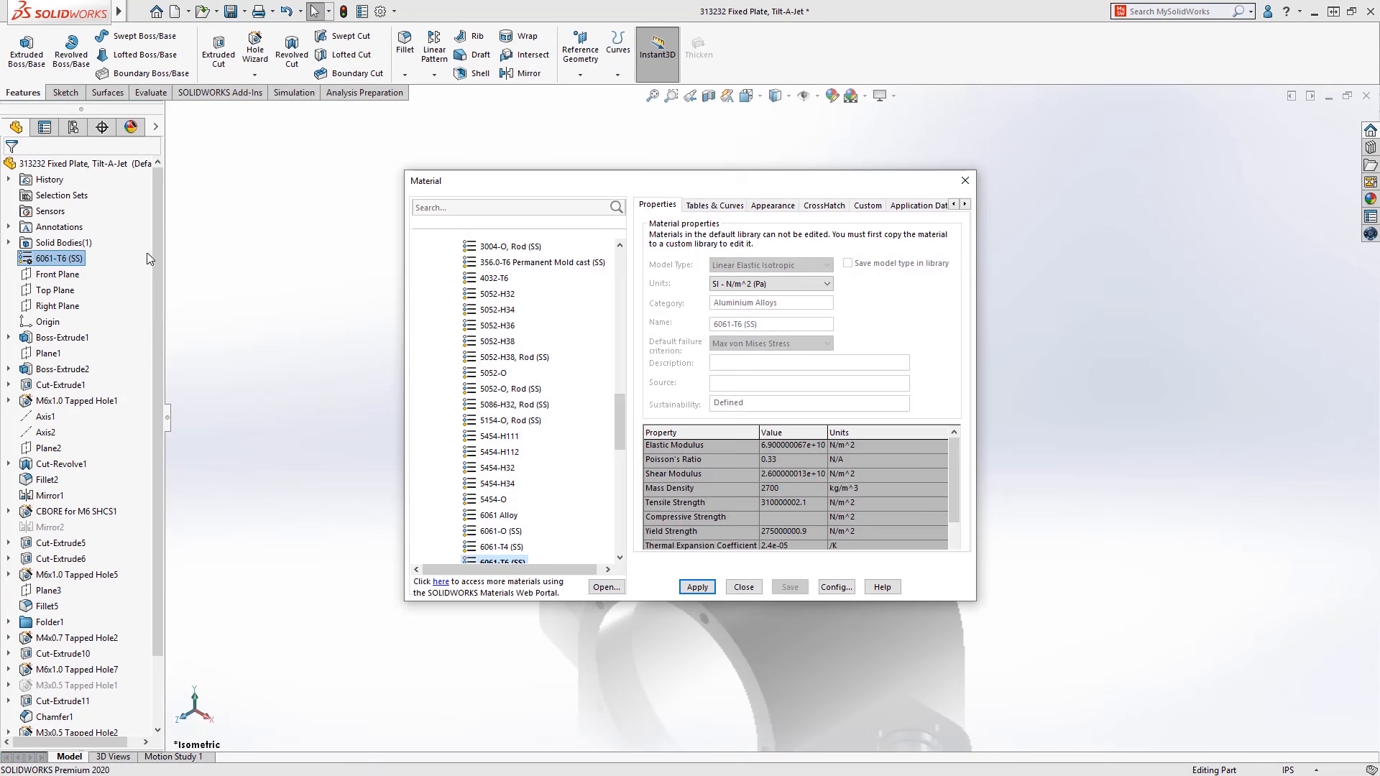
Search the material library by typing 'ti' for the 6061-T6 fixed plate.
type("ti")
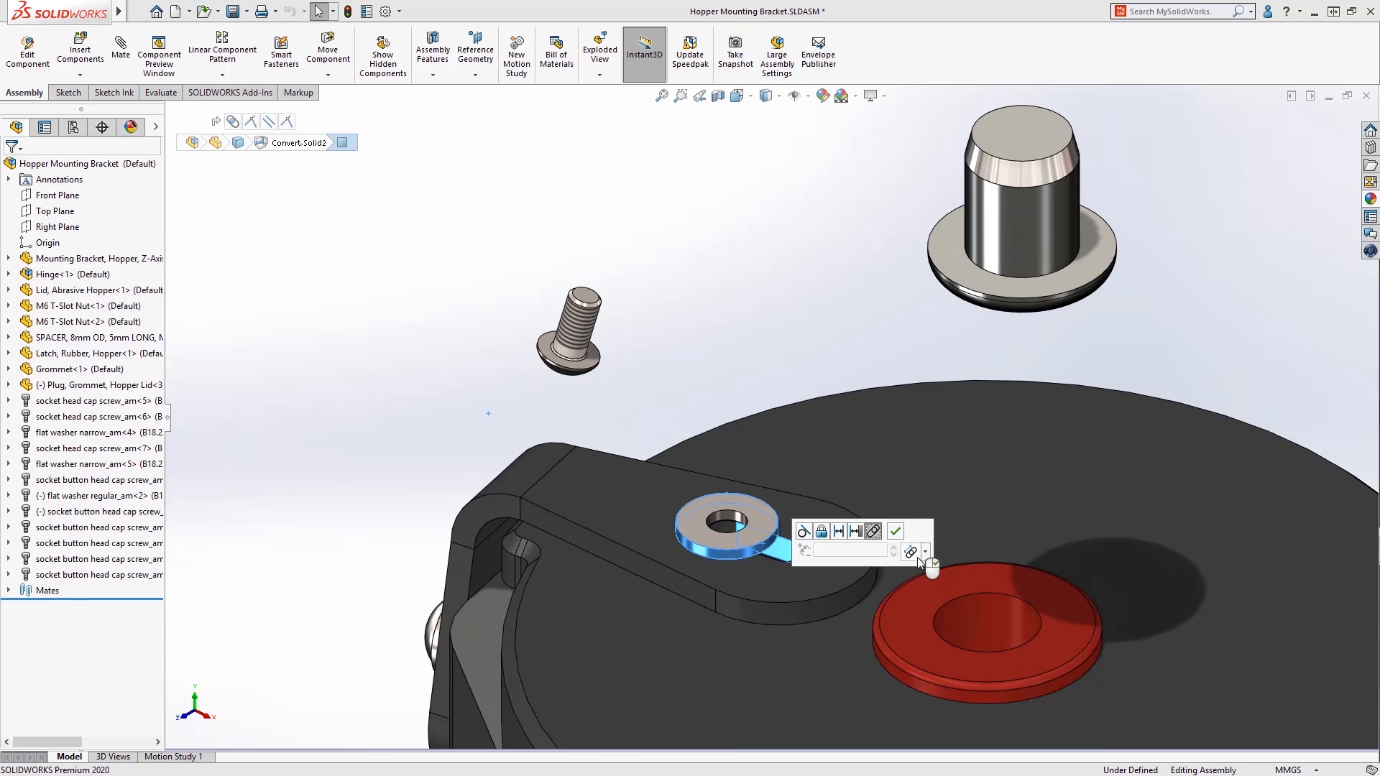
Mate the washer and screw onto the bracket and limit the lid hinge between 45° and 90°.
left_click(895, 530)
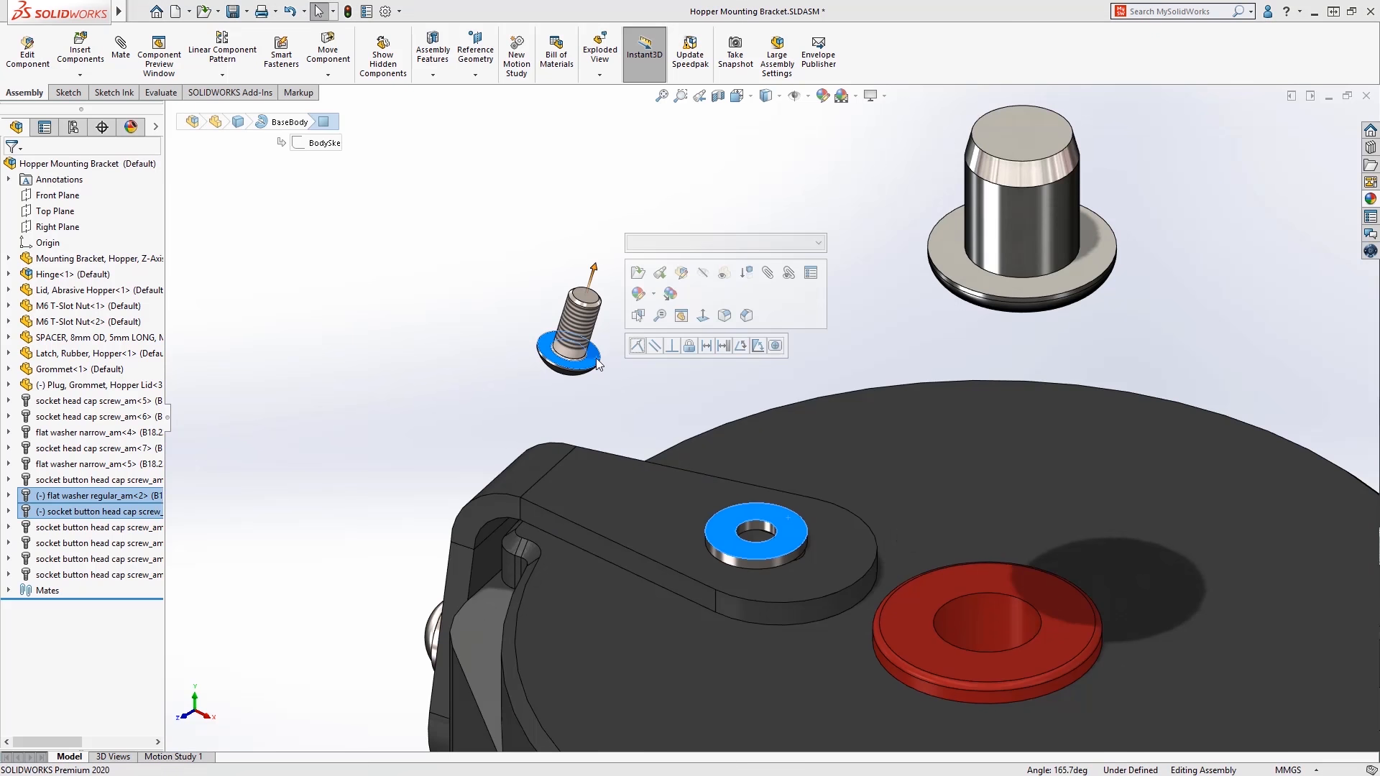
left_click(759, 345)
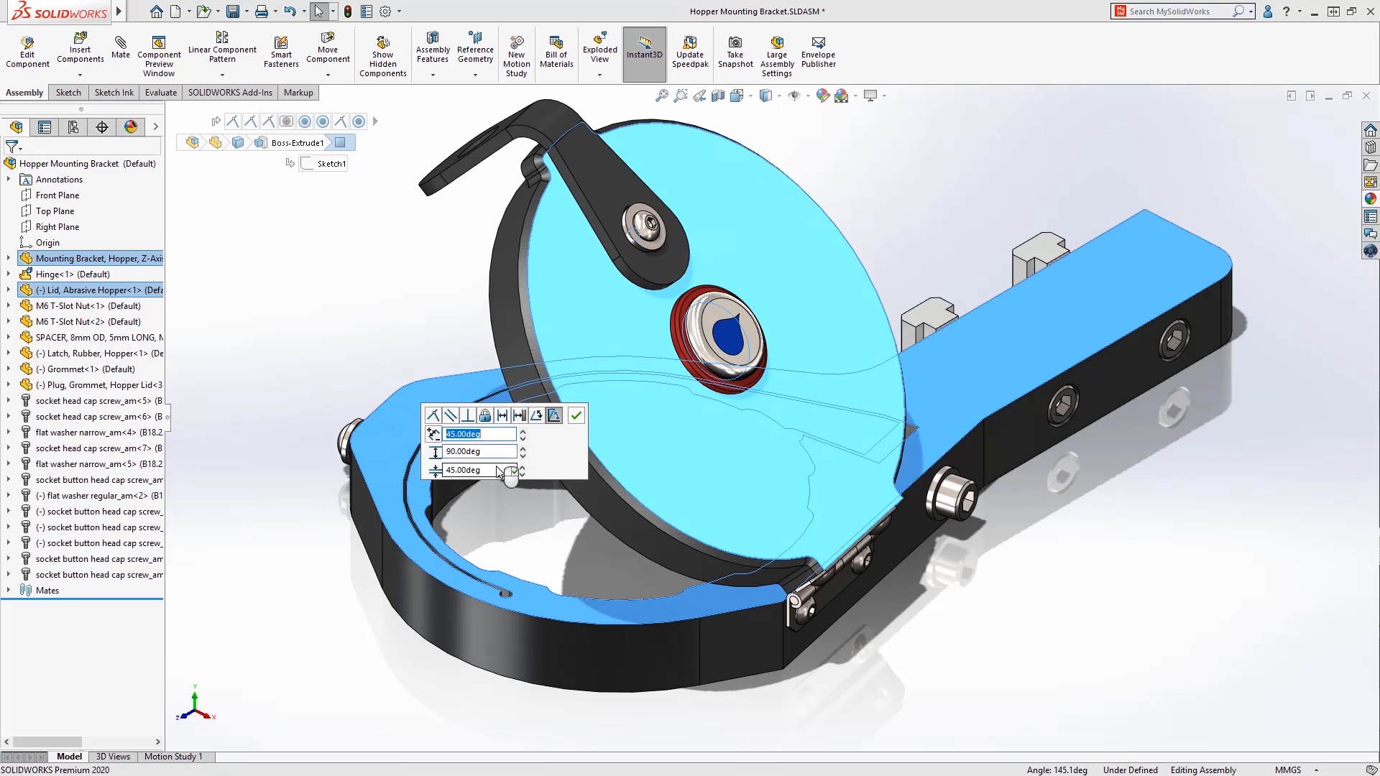
left_click(575, 414)
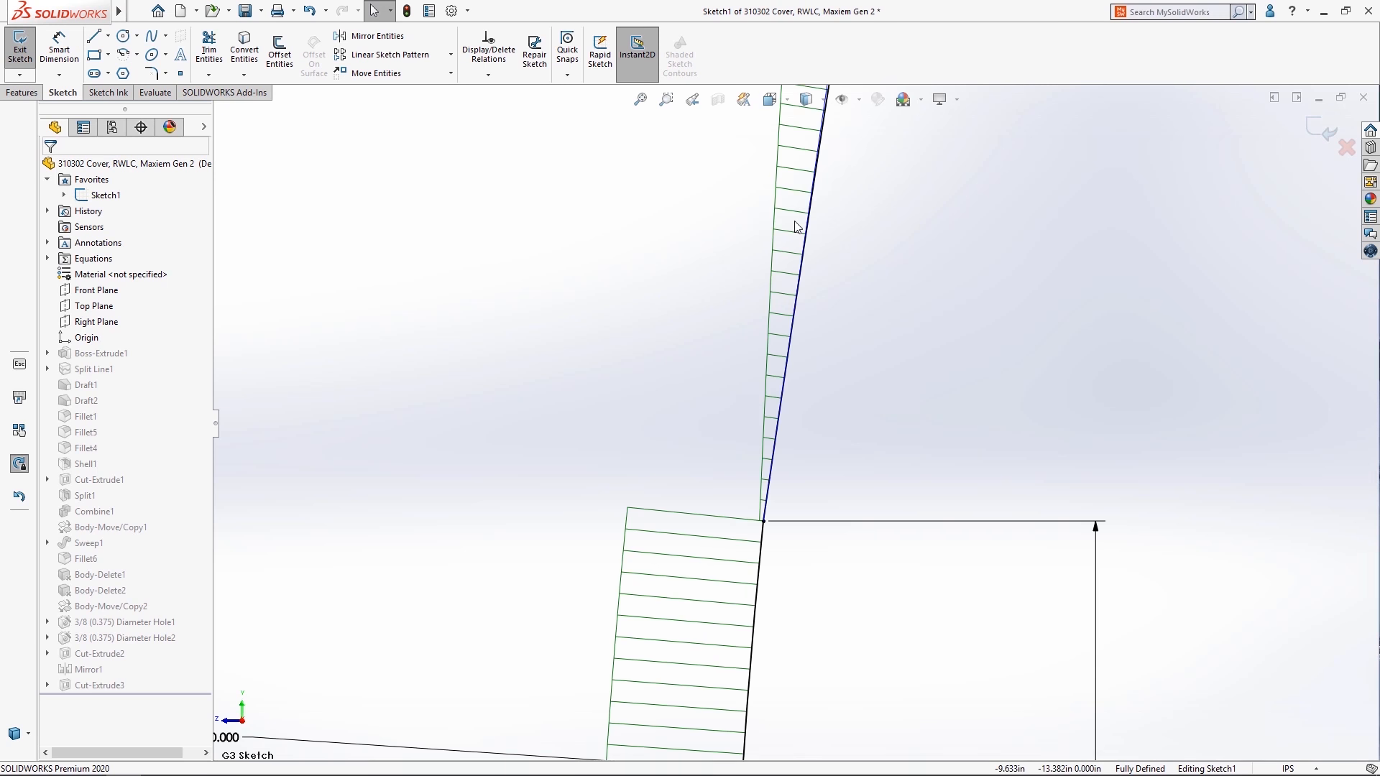
Apply a G3 curvature-continuous relation between the cover sketch splines with curvature combs shown.
left_click(761, 520)
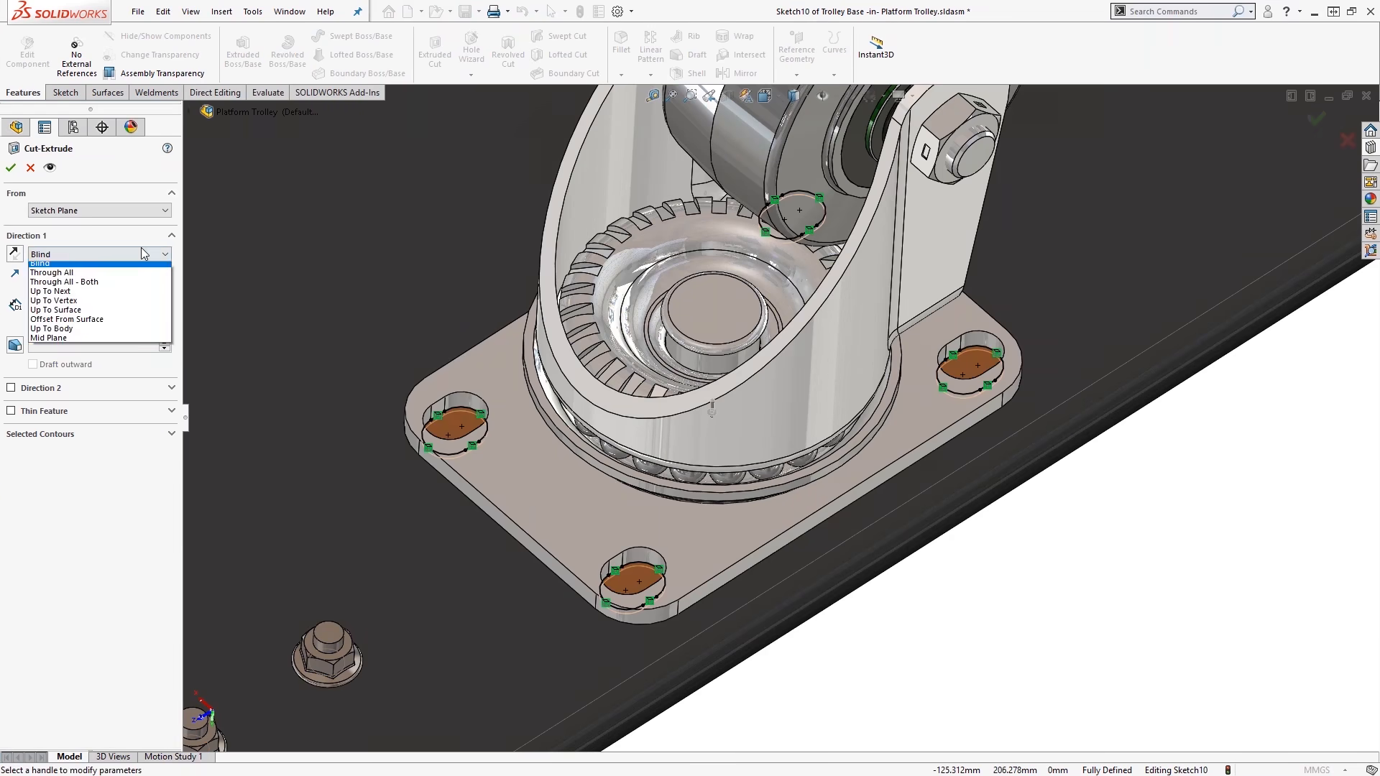
Make the Trolley Base hole cut Through All and confirm it.
left_click(51, 272)
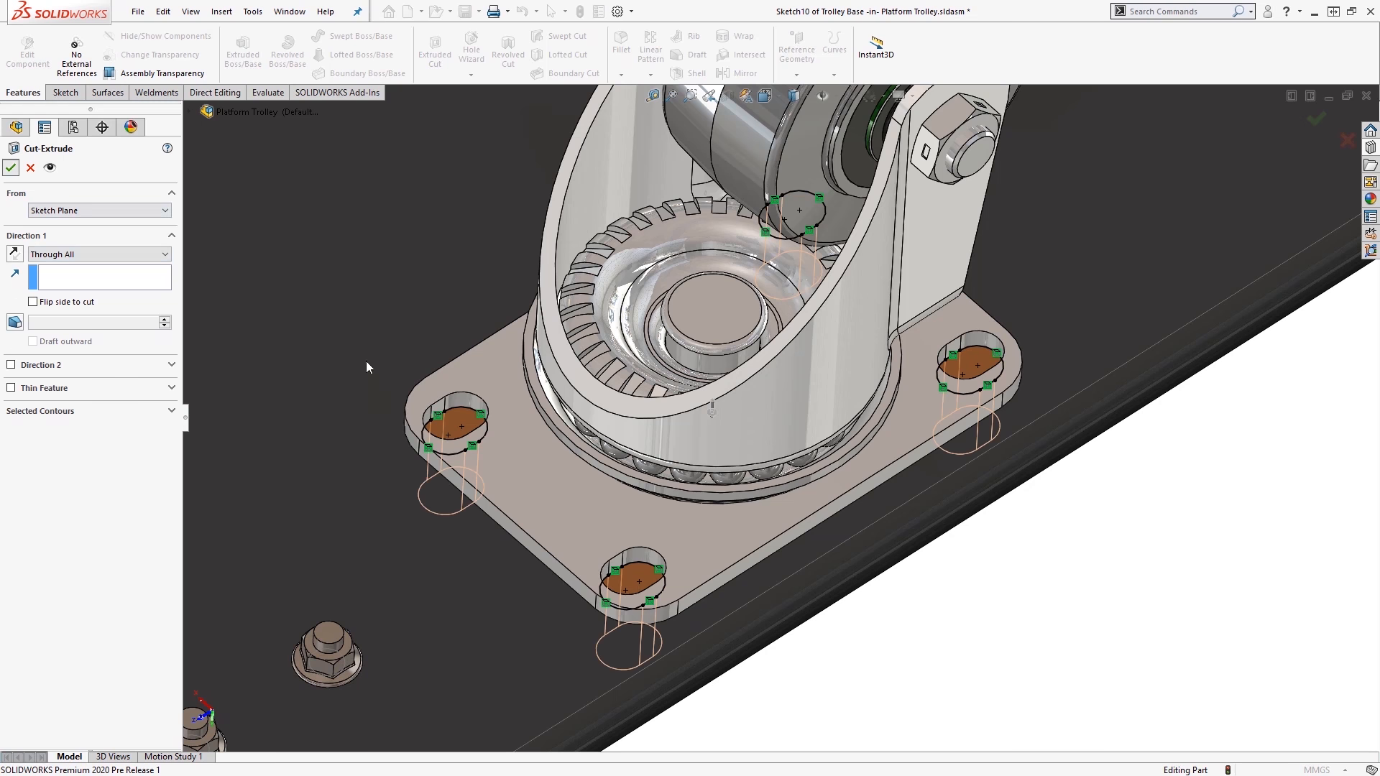
left_click(12, 167)
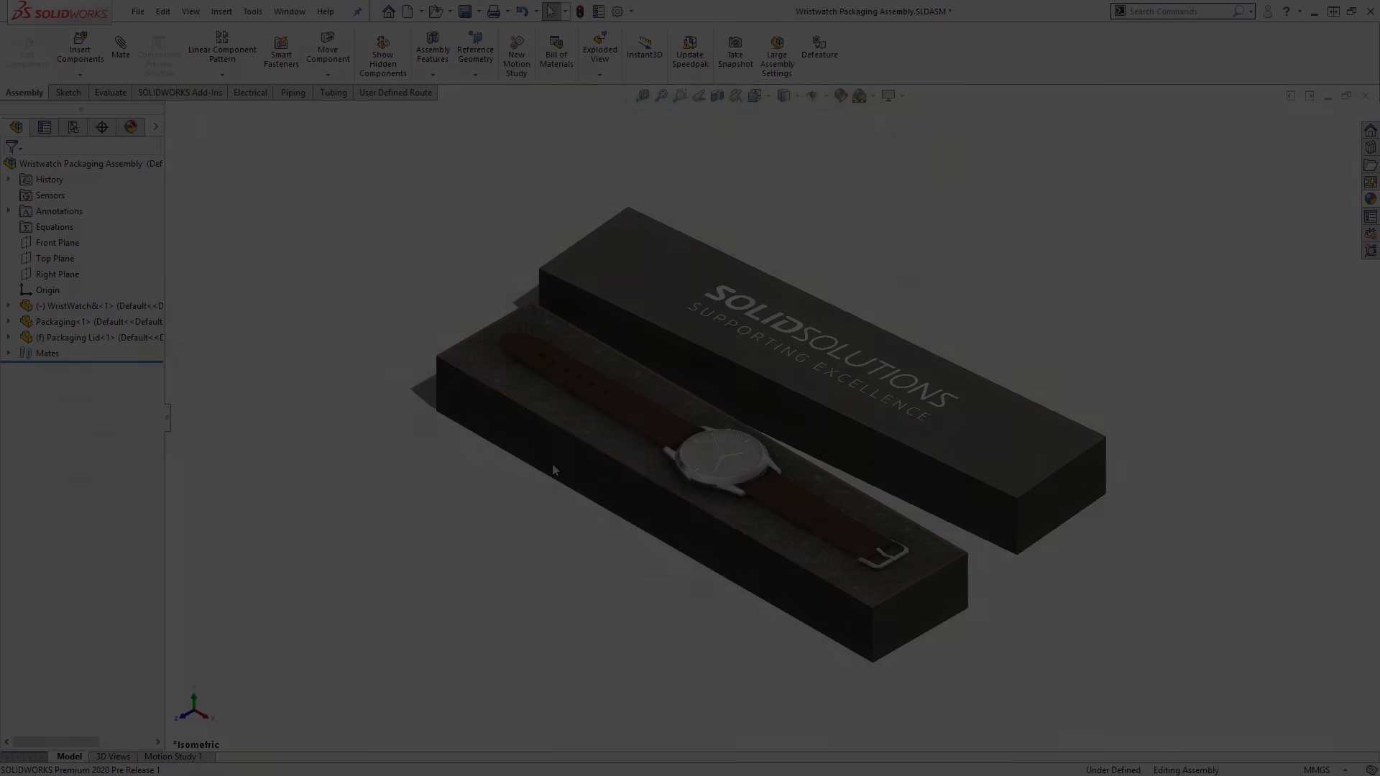
Edit the packaging tray part in context and start a new sketch on it.
left_click(62, 321)
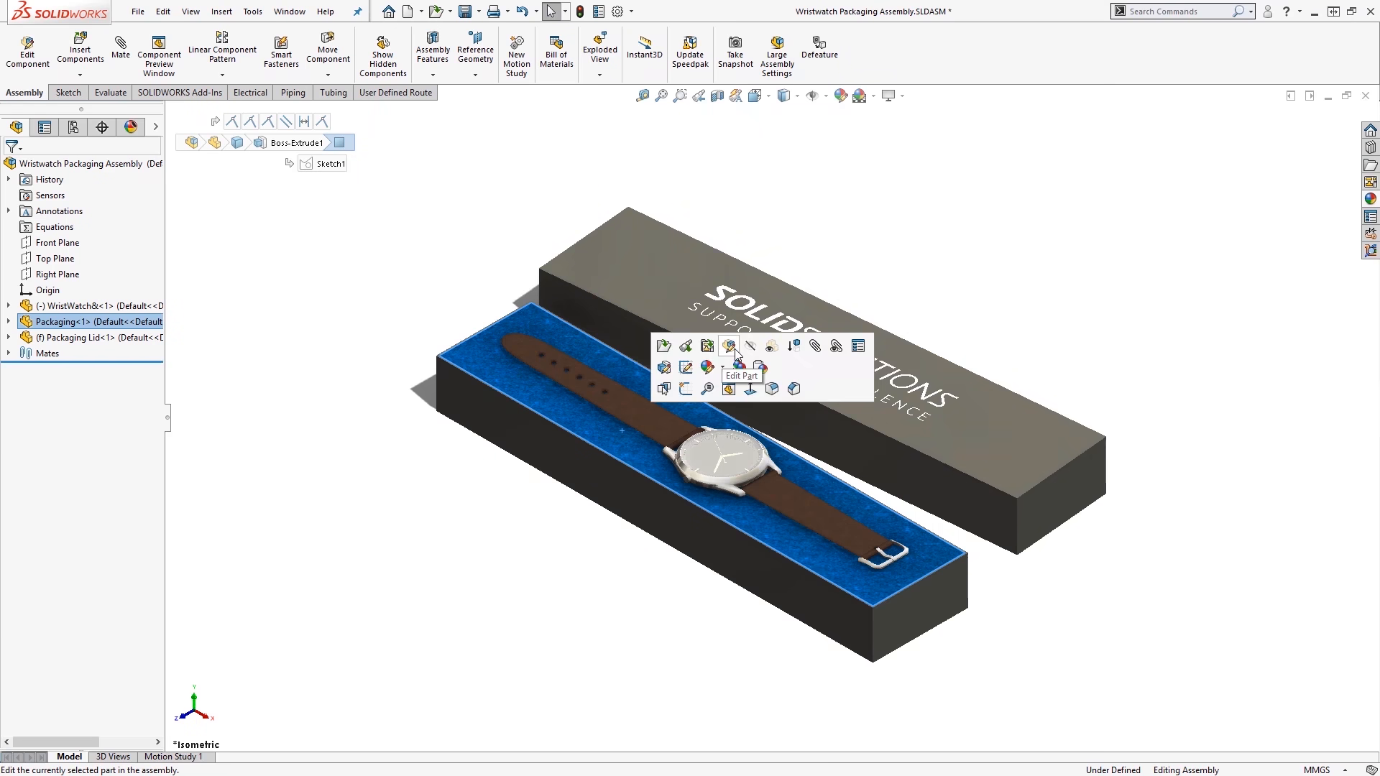
left_click(729, 345)
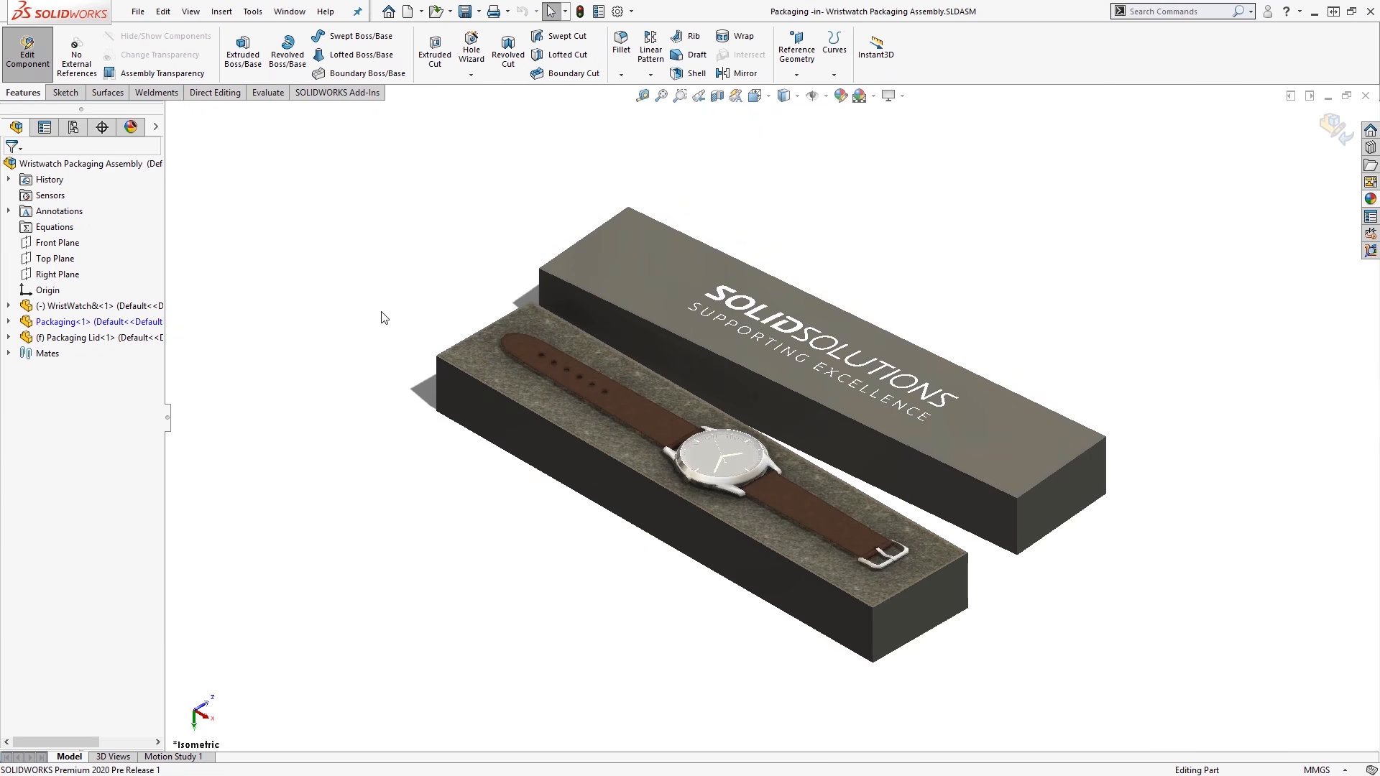
left_click(62, 92)
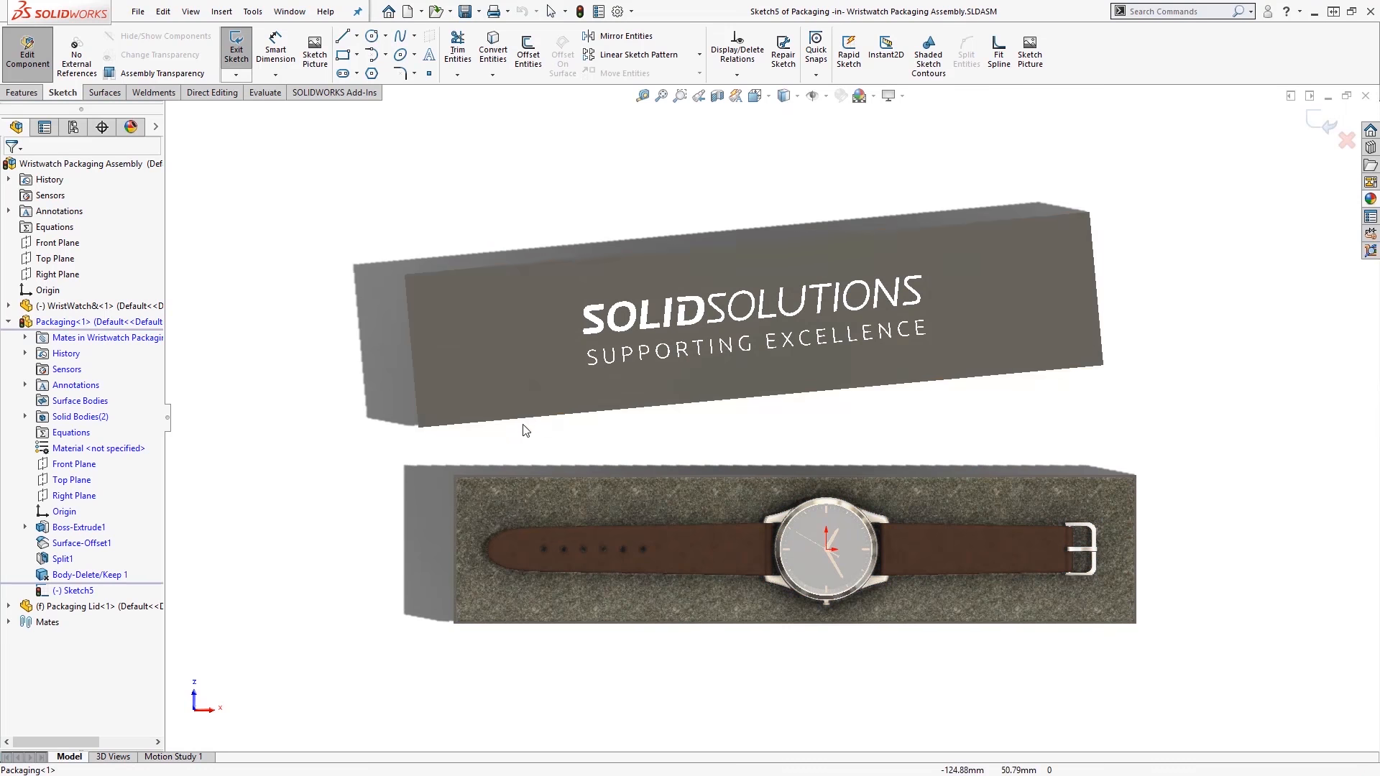
Capture the watch's outline onto the sketch with Silhouette Entities.
left_click(493, 74)
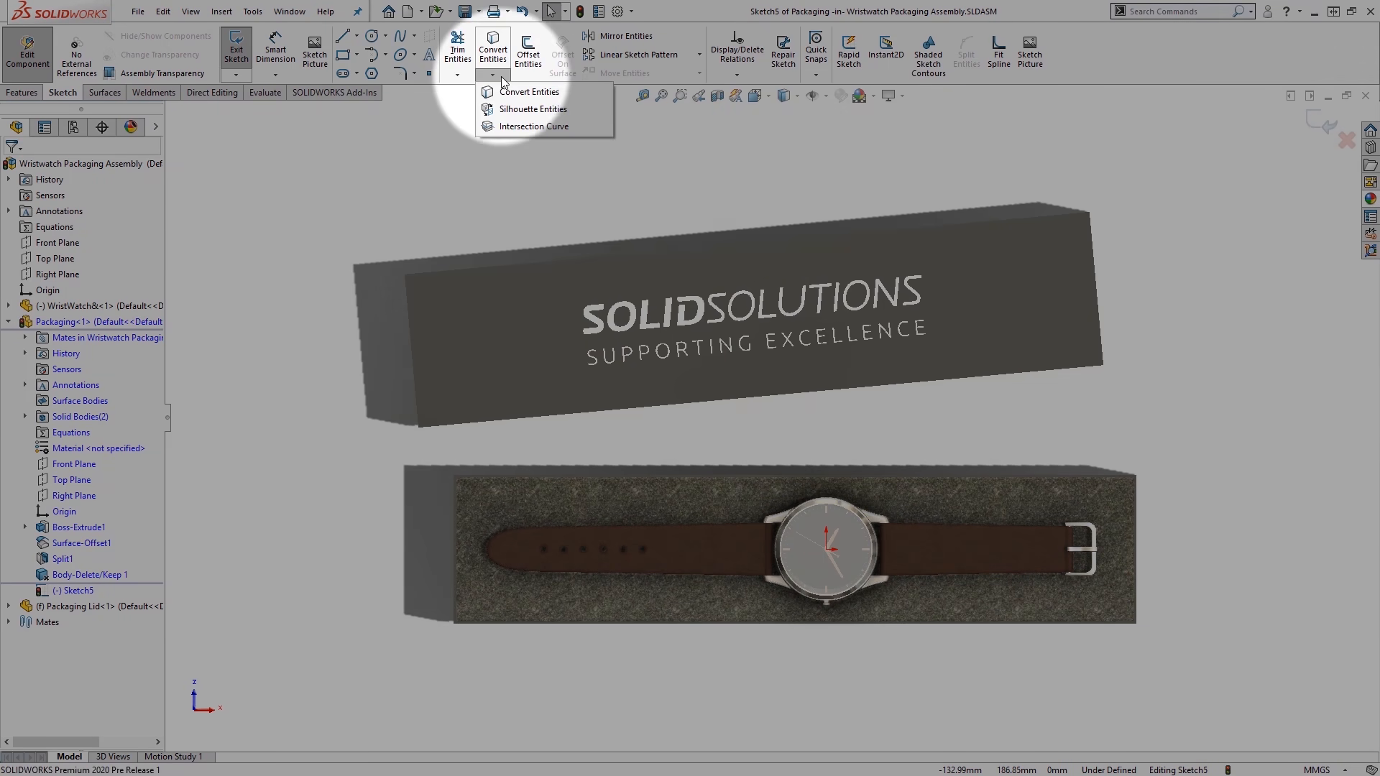
left_click(532, 108)
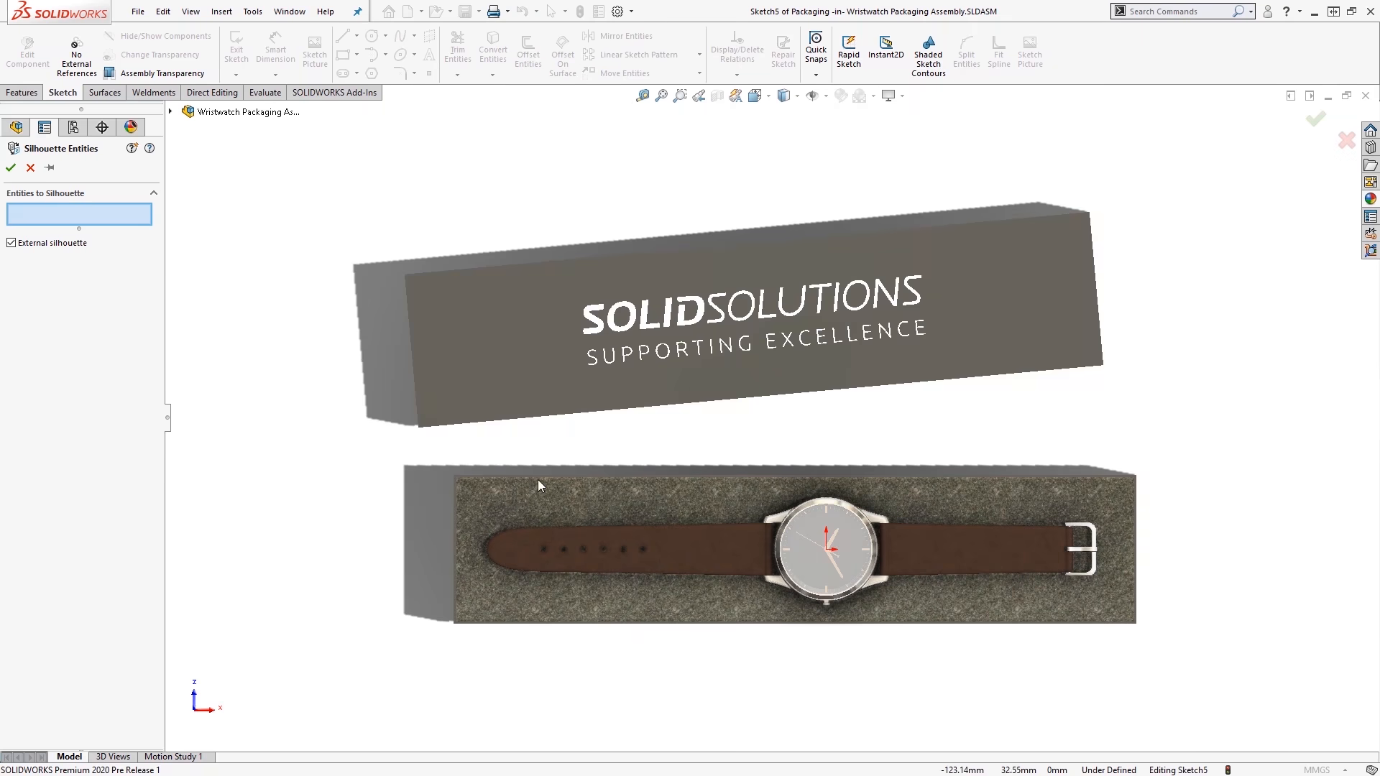
left_click(688, 555)
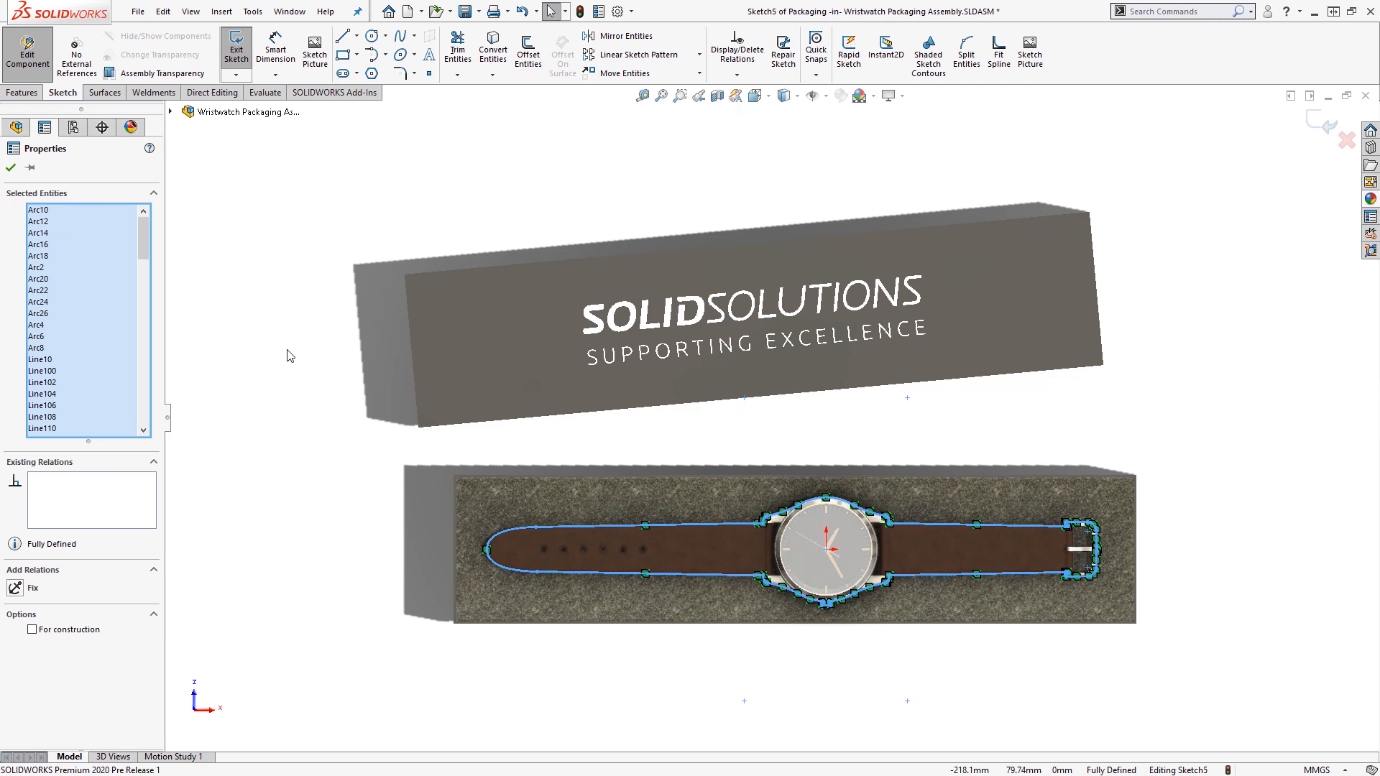
Offset the silhouette 0.75 mm outward and cut a 1.00 mm deep recess into the insert.
left_click(528, 50)
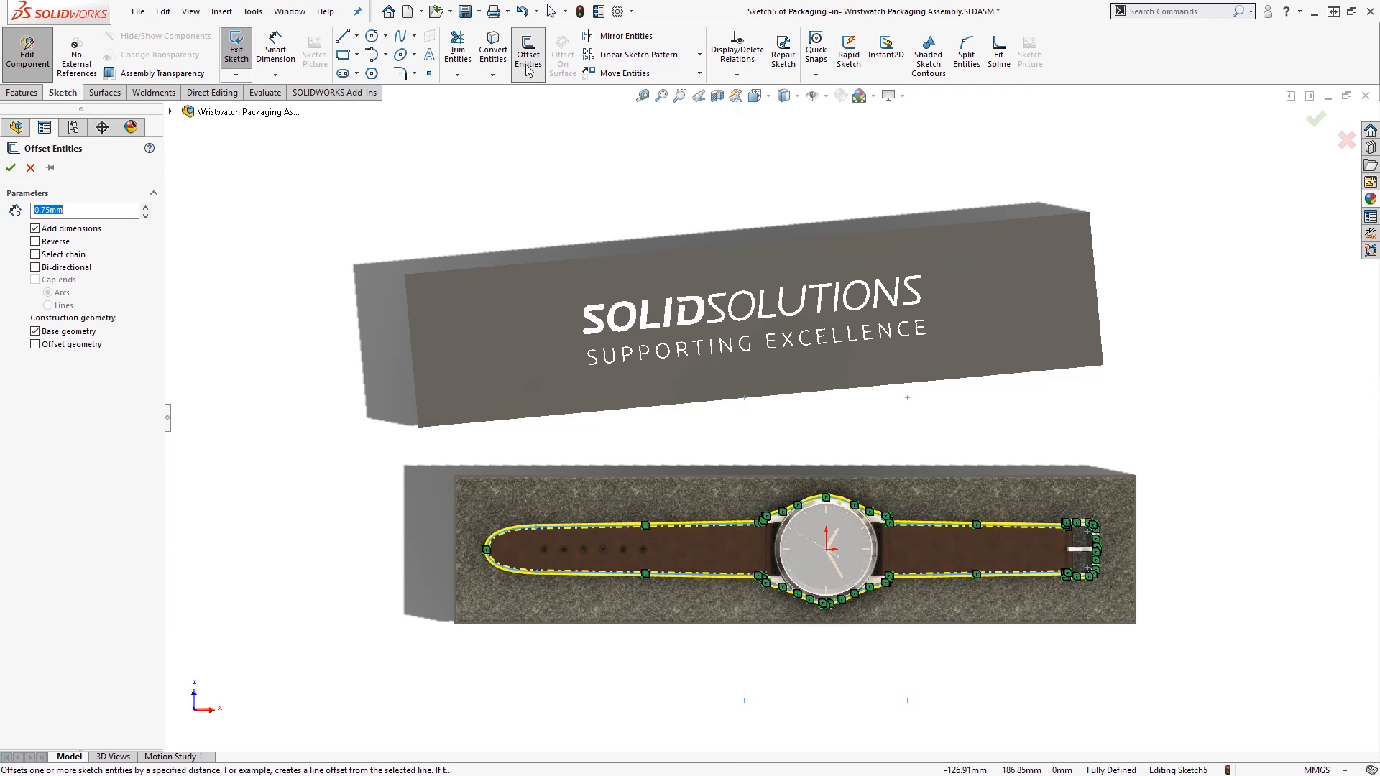
left_click(10, 167)
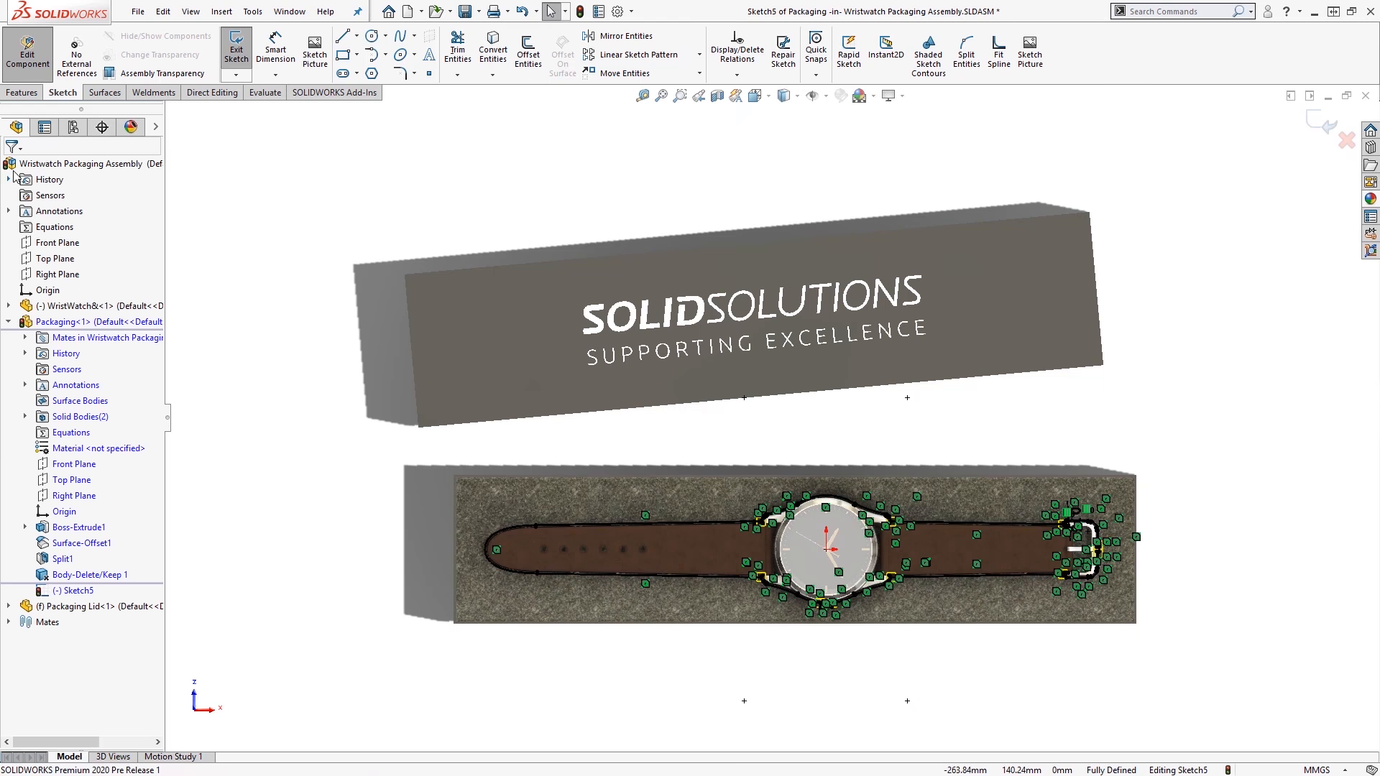
left_click(22, 92)
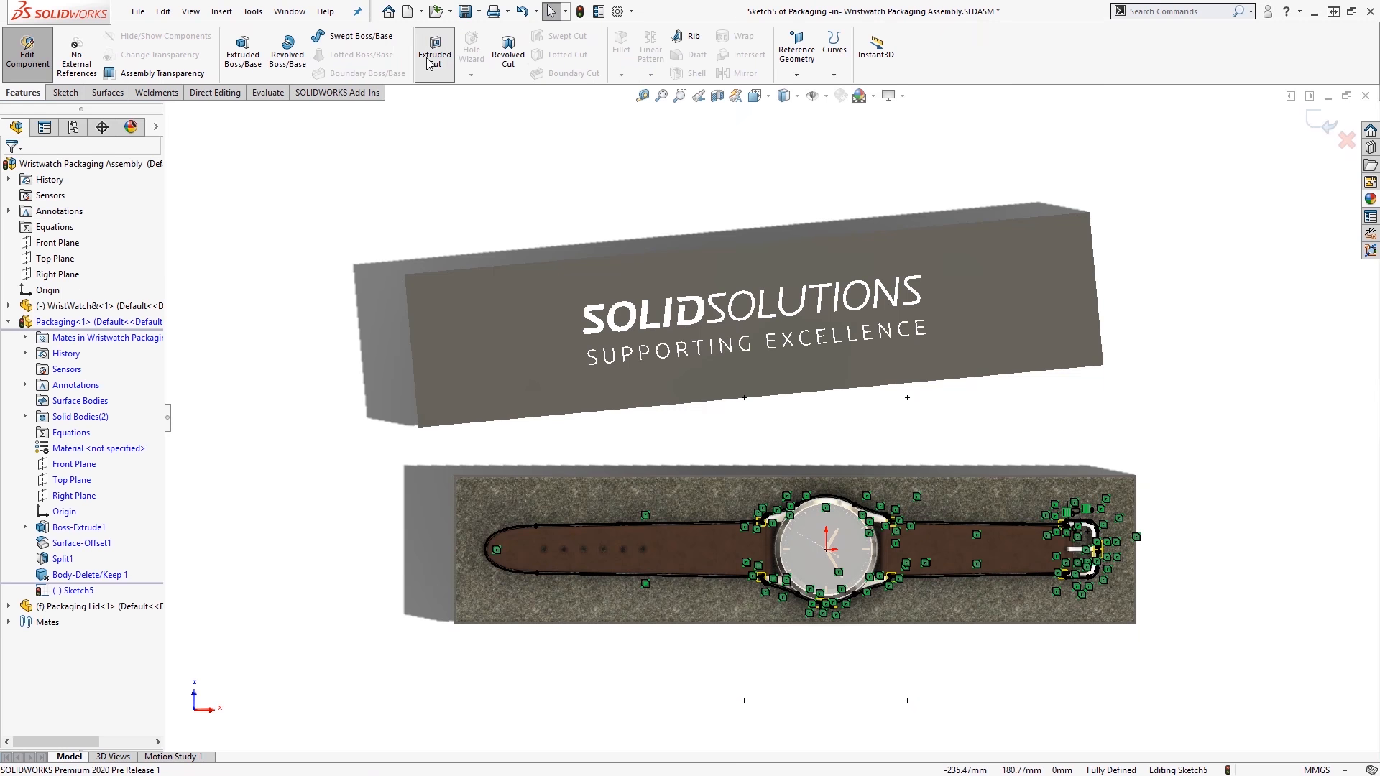
left_click(434, 53)
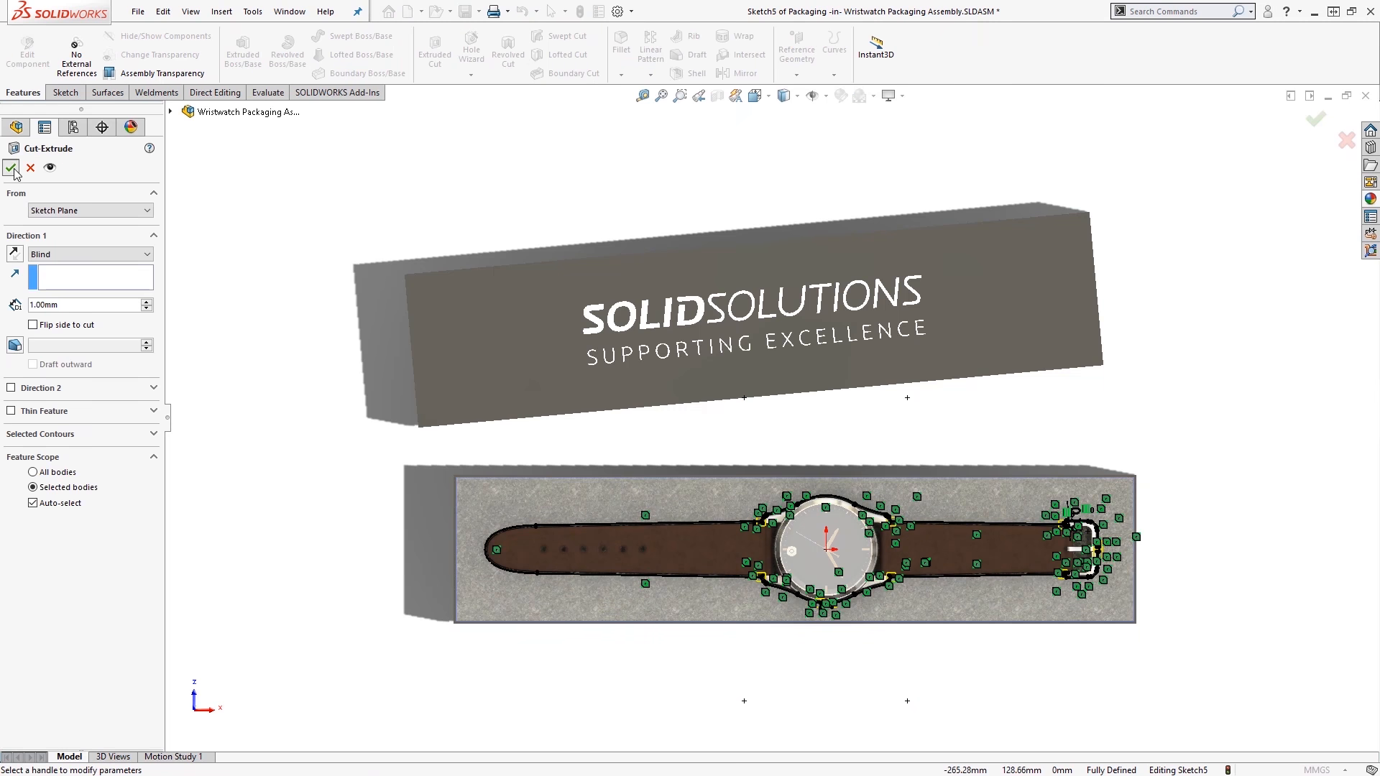
left_click(13, 168)
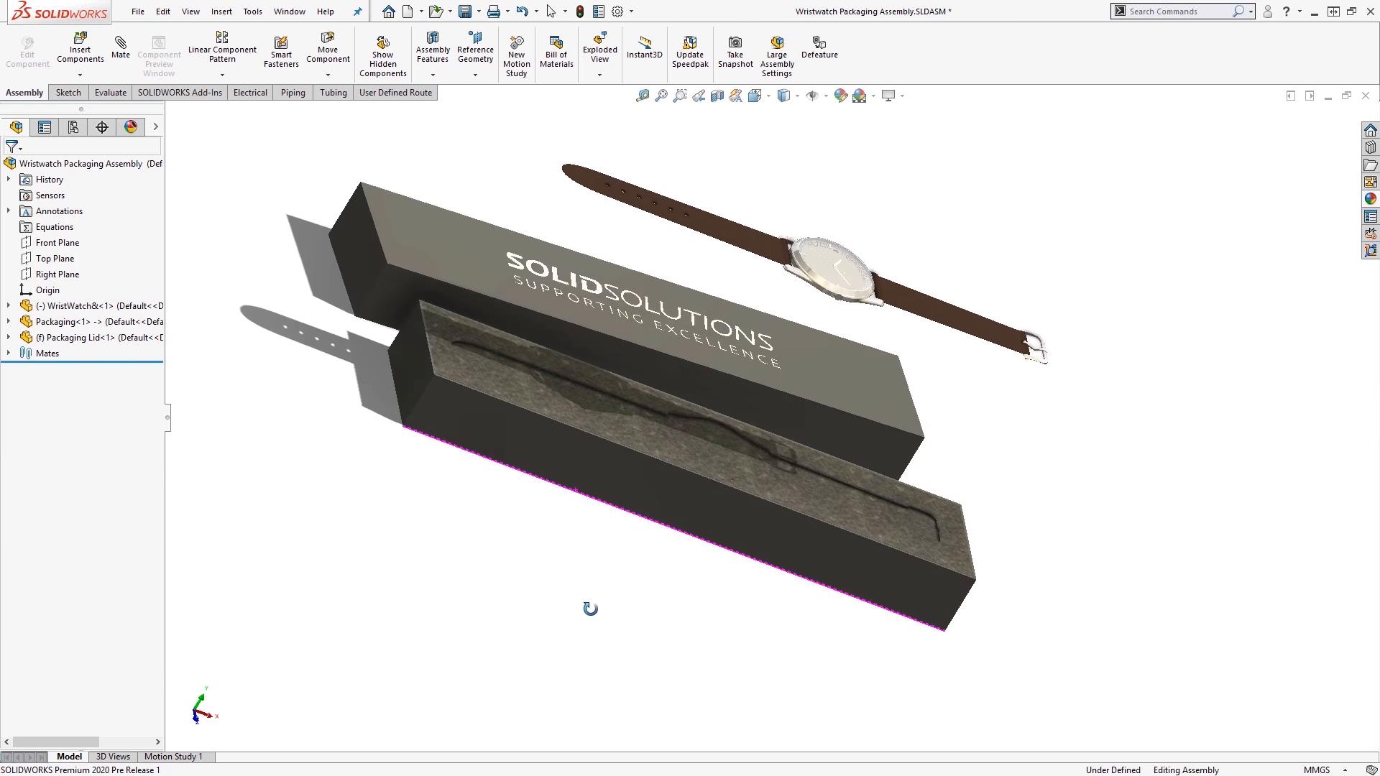
Collapse the explode and choose Silhouette Entities in a new sketch on the packaging.
left_click(713, 295)
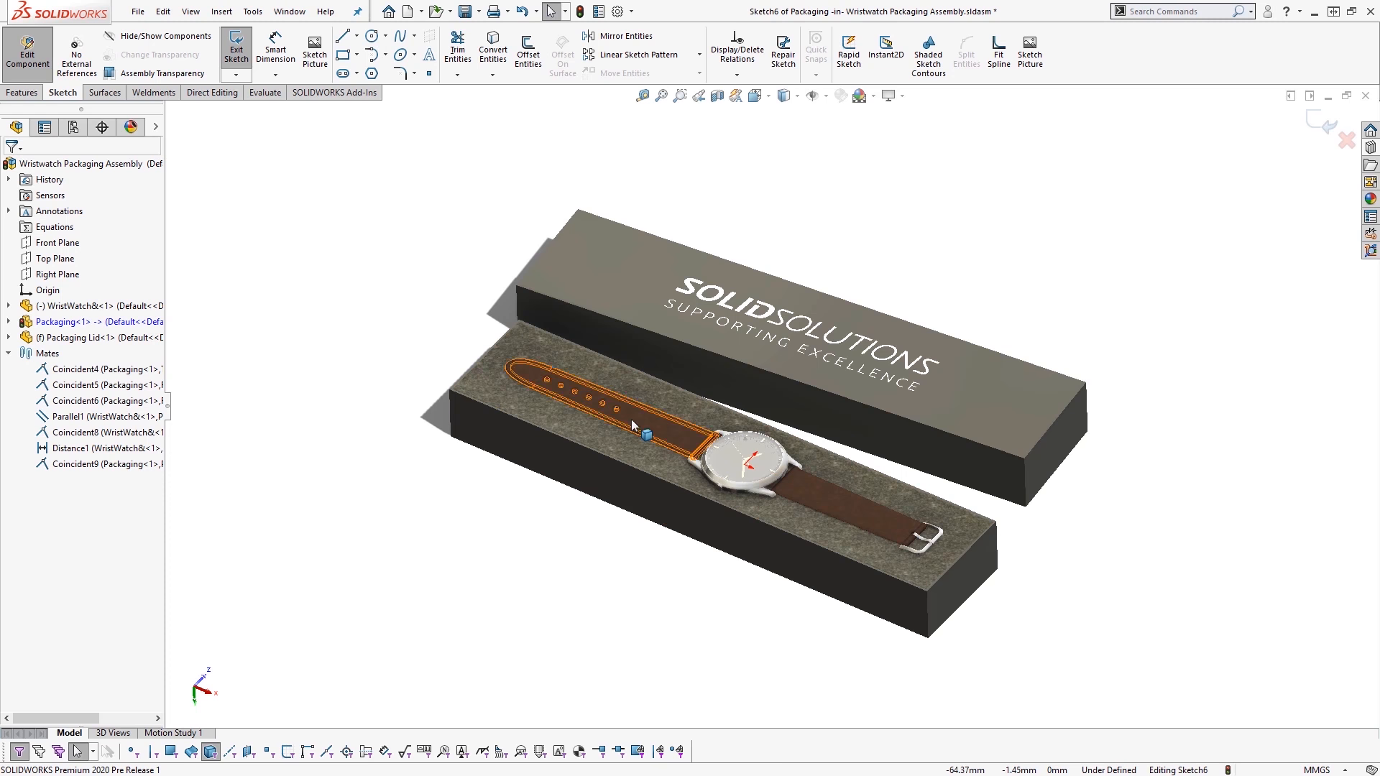
left_click(494, 73)
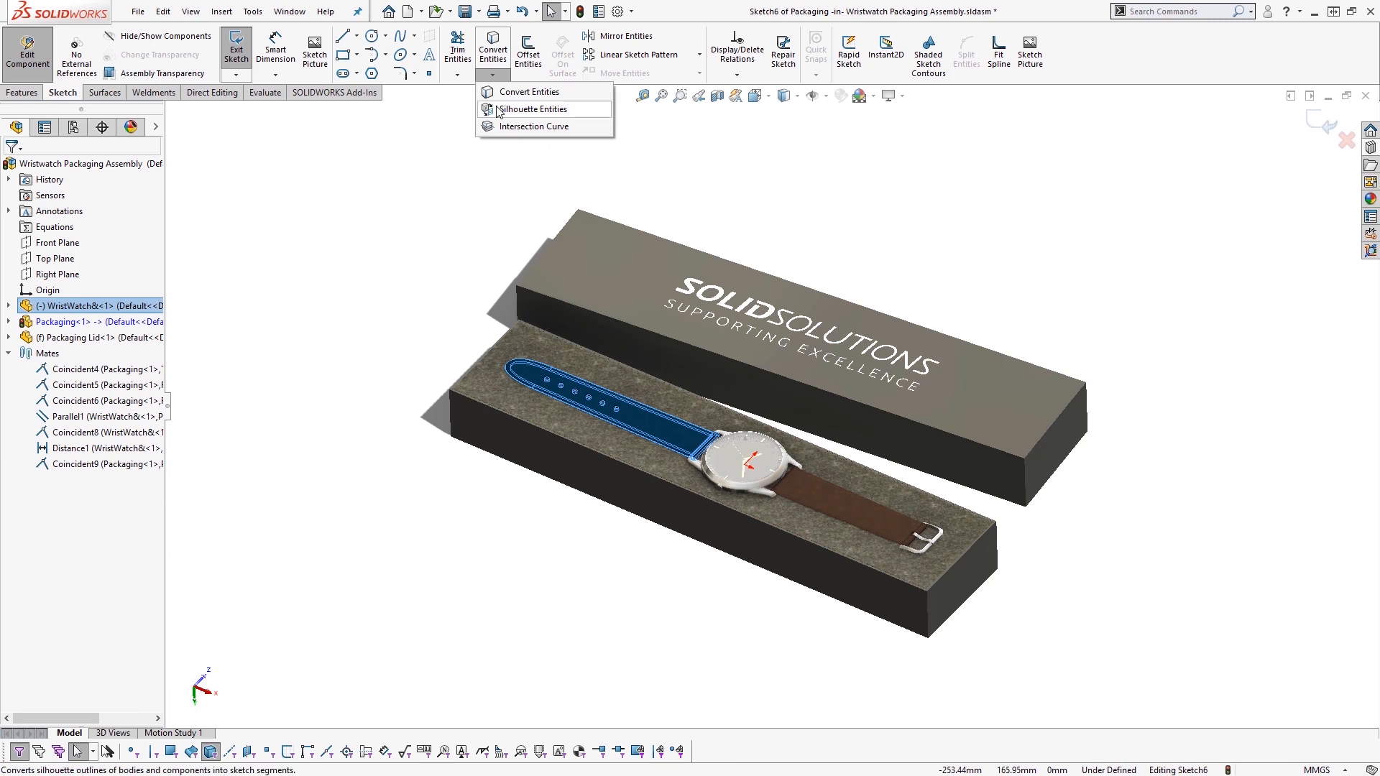
left_click(533, 108)
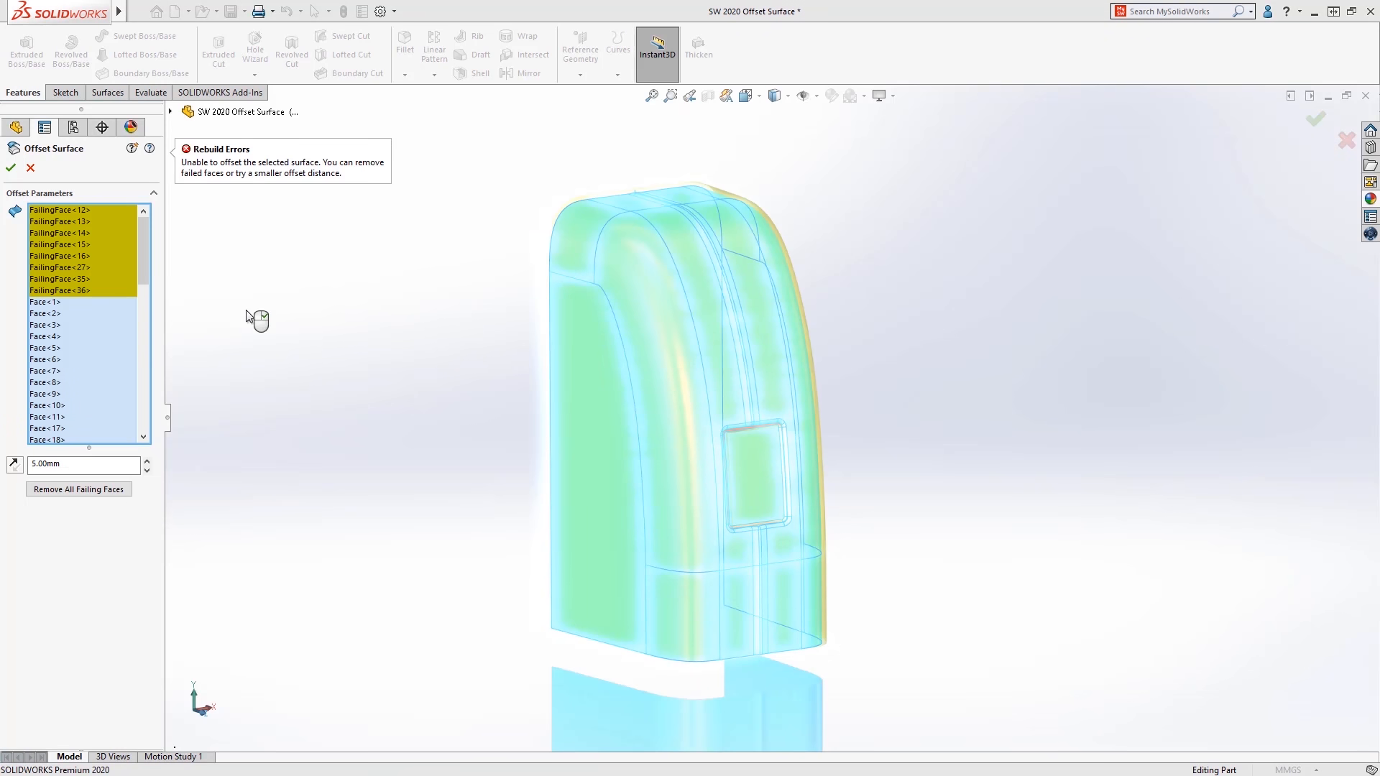
Remove all failing faces and accept the 5.00 mm offset surface.
left_click(78, 488)
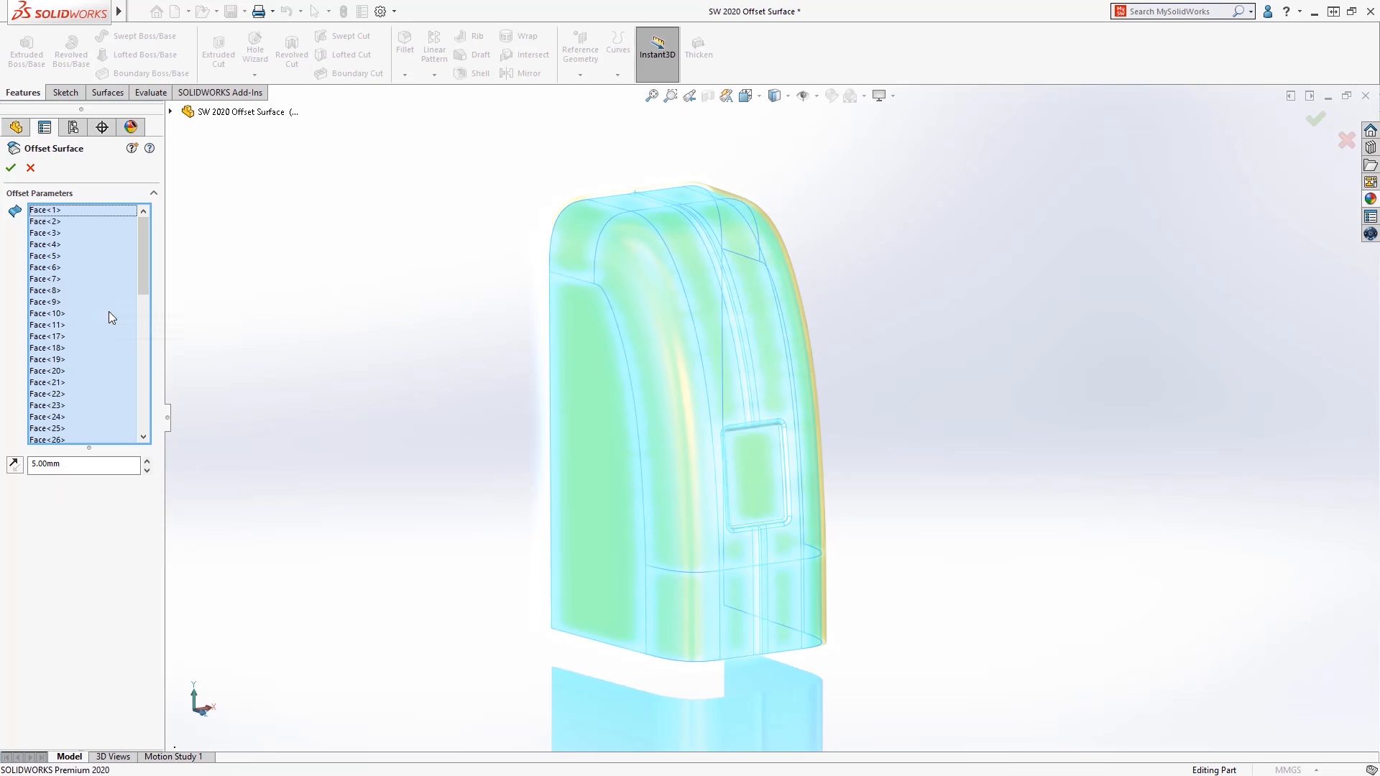
left_click(10, 168)
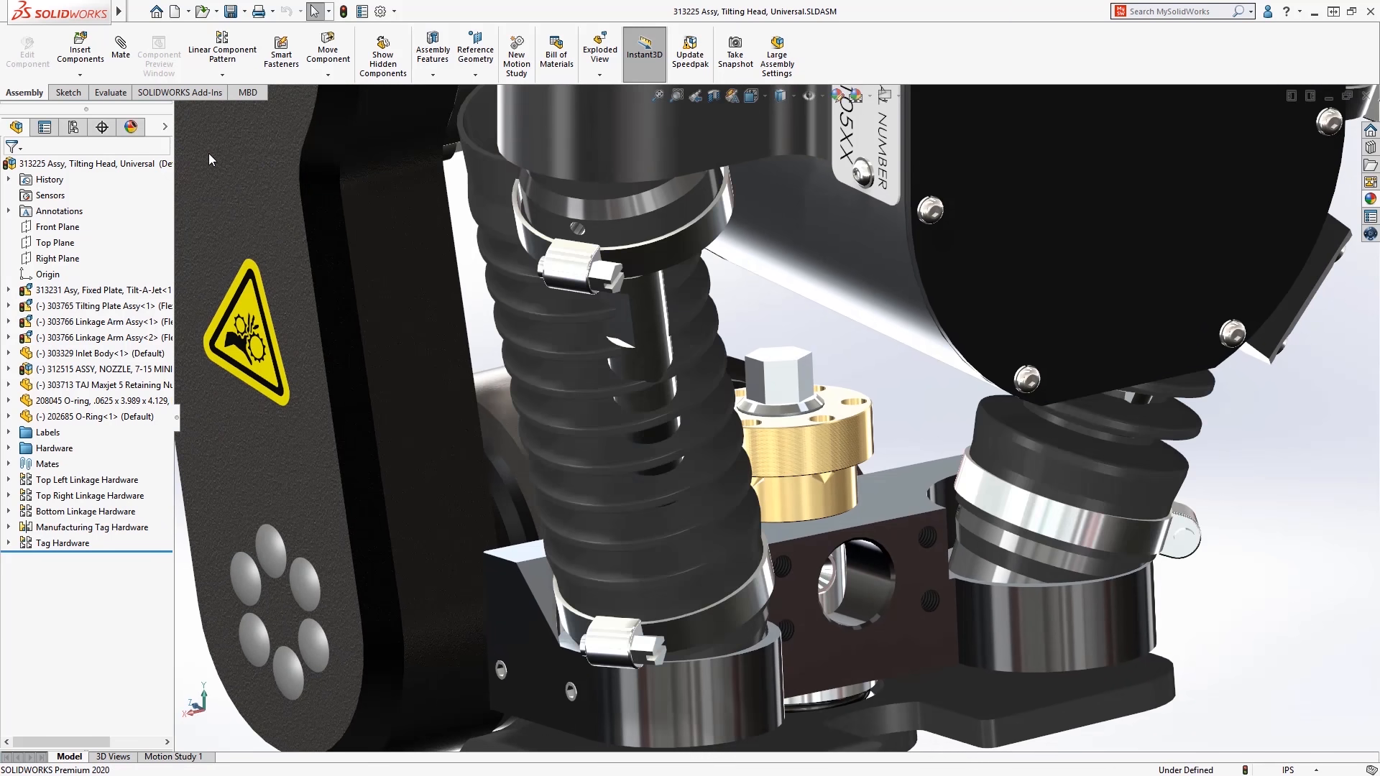
Make the corrugated hose flexible with its path referenced to the clamp ring face.
left_click(585, 369)
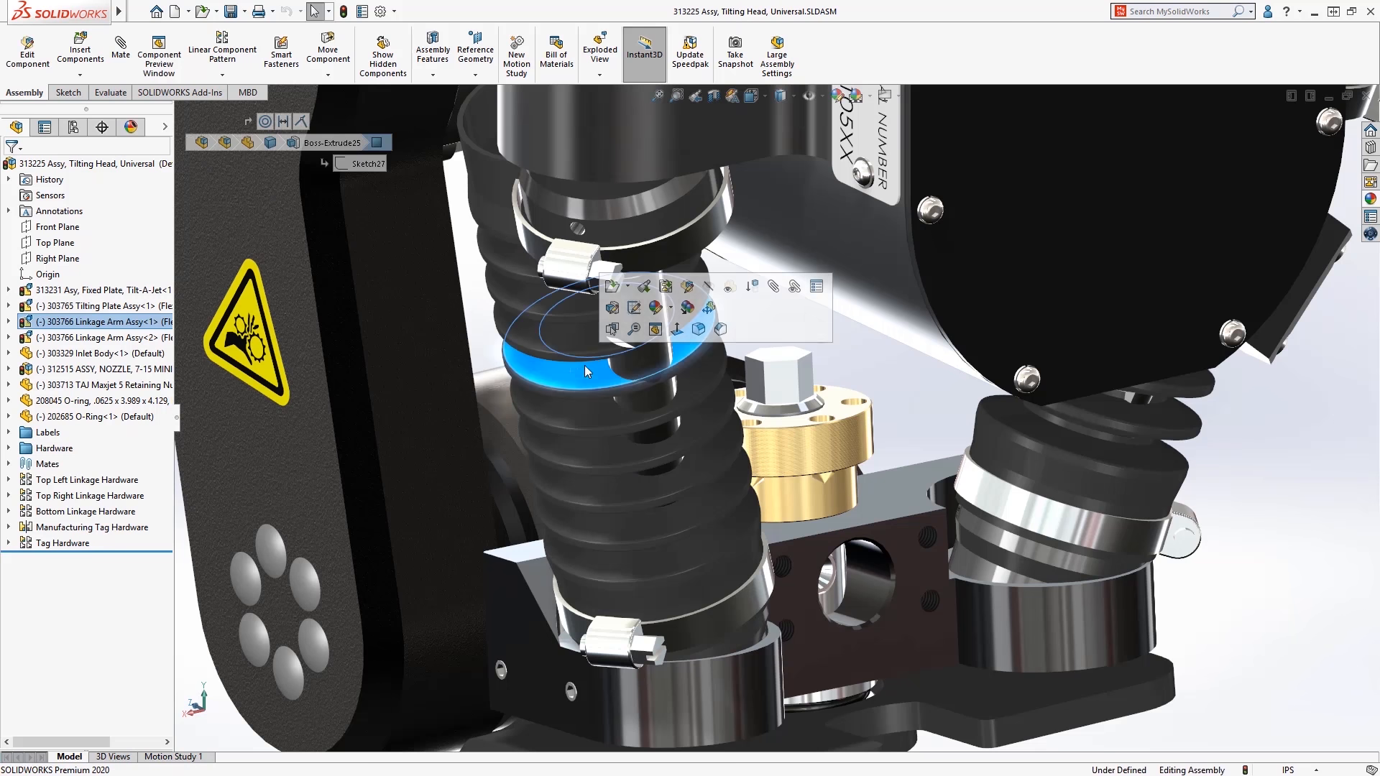
mouse_move(709, 308)
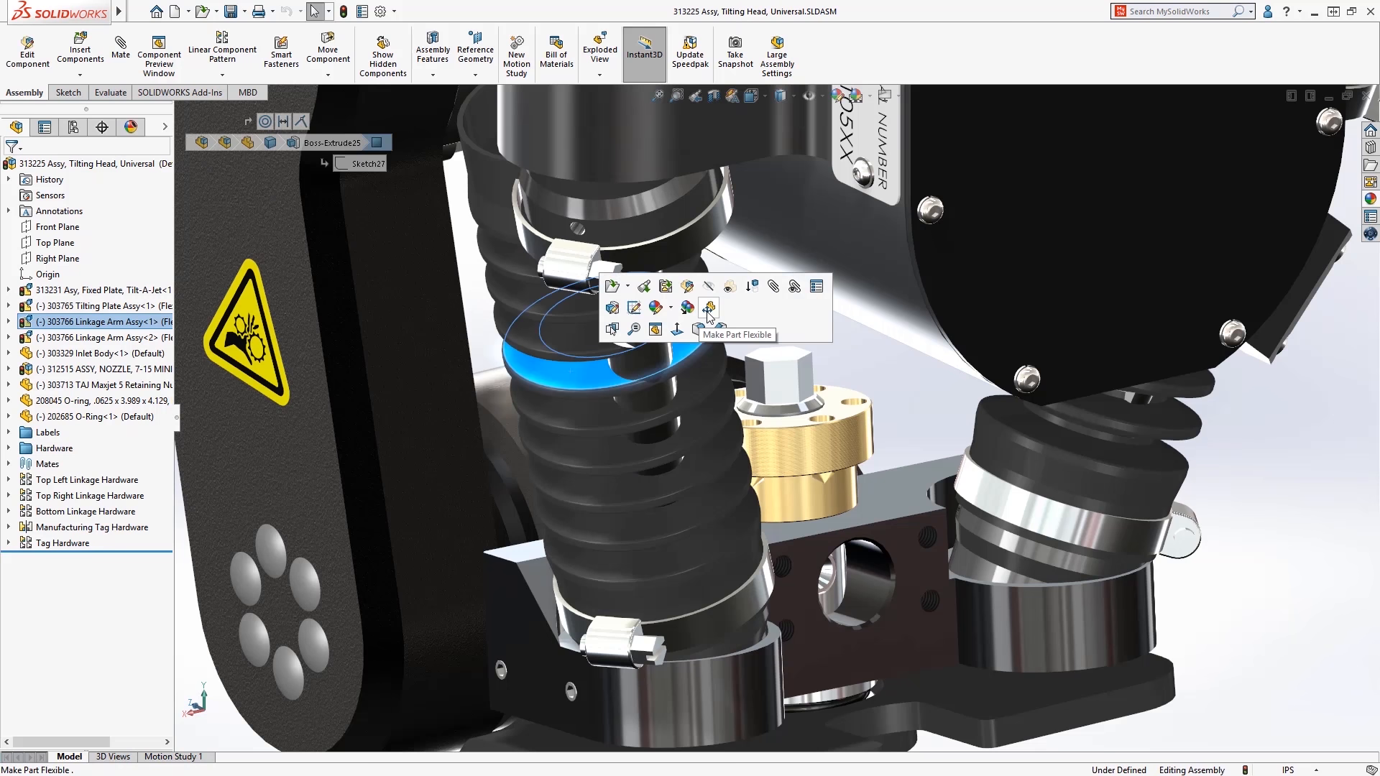
left_click(709, 308)
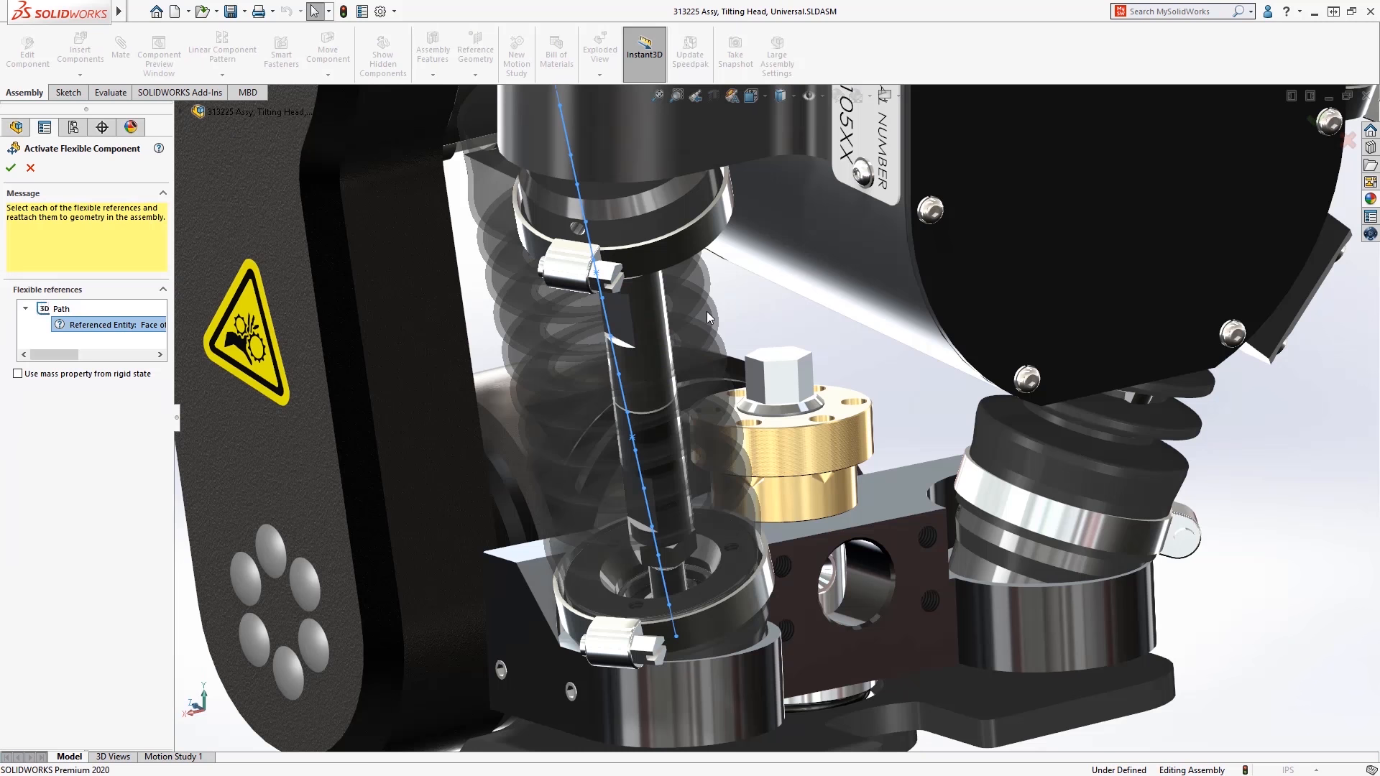
left_click(625, 203)
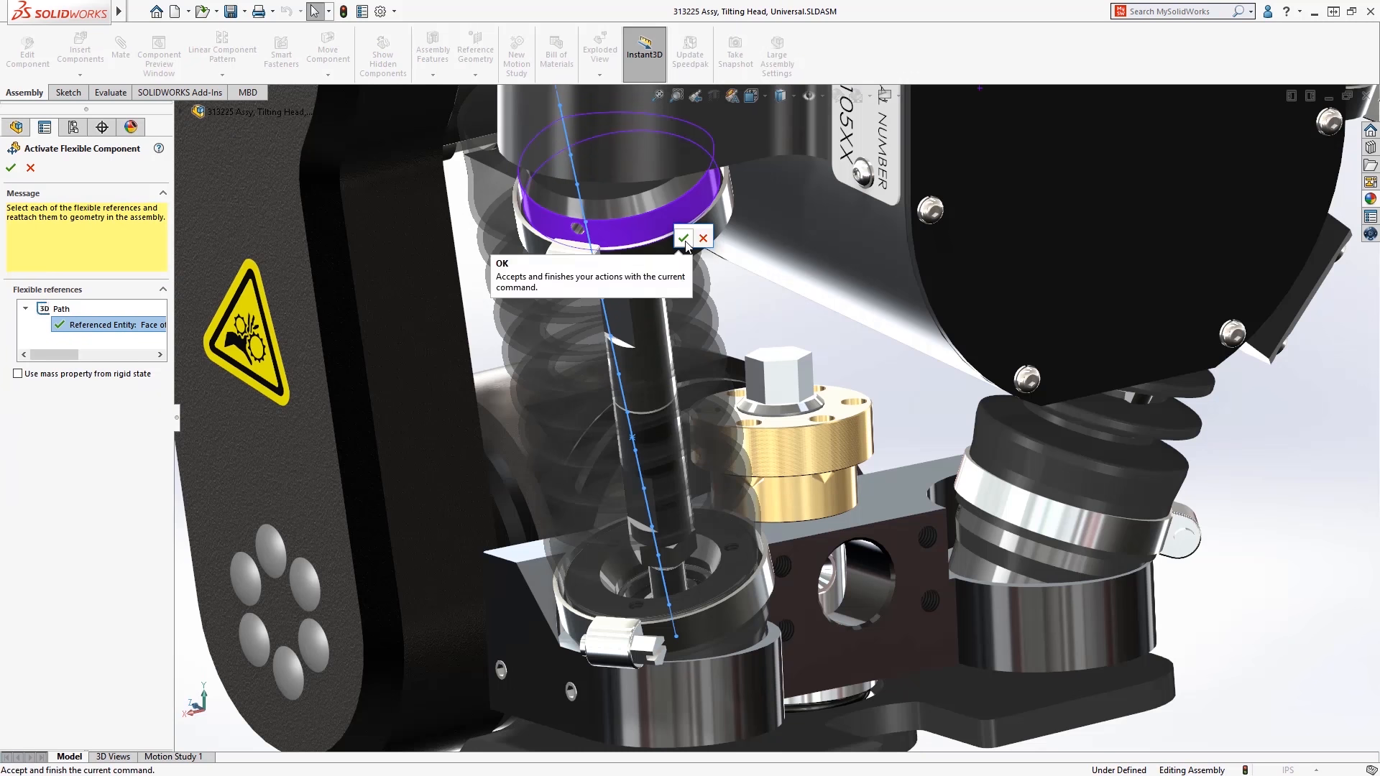
left_click(685, 239)
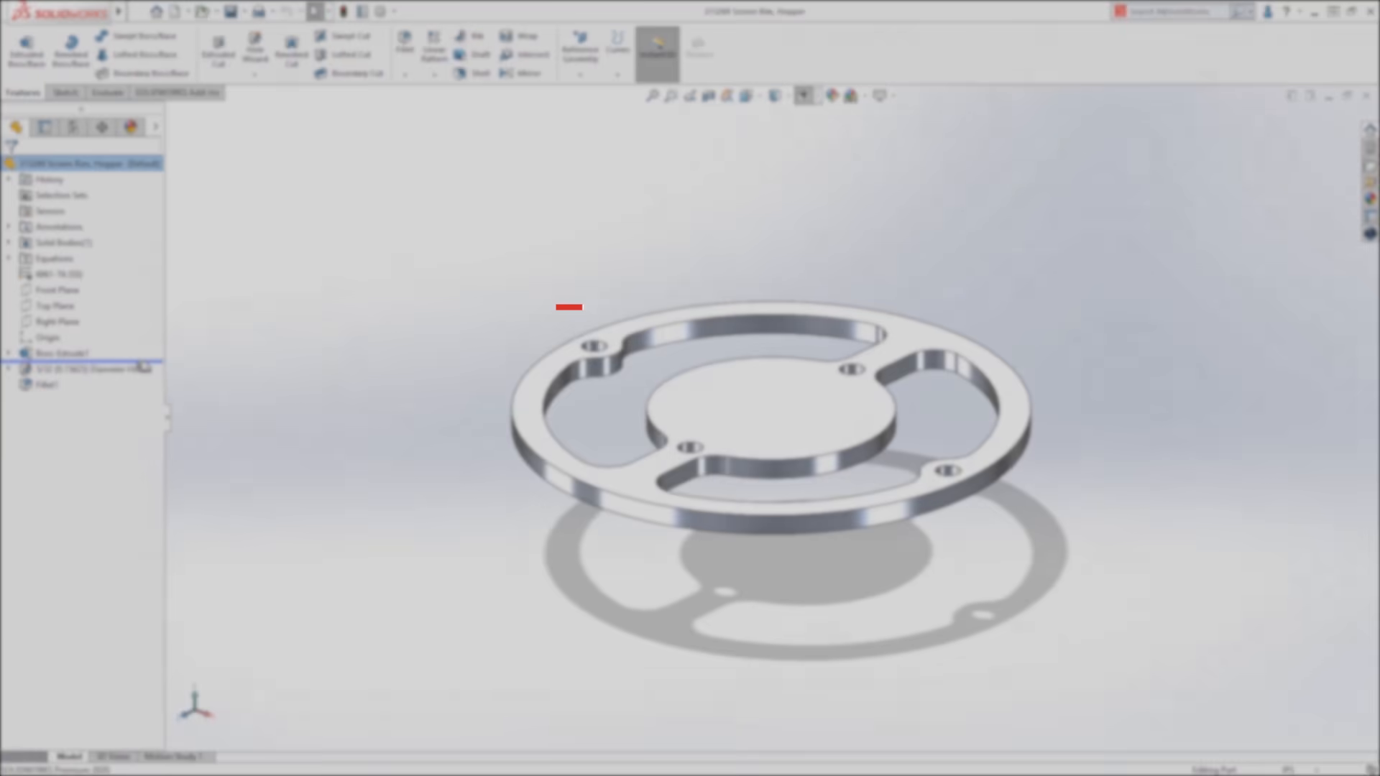
Edit Boss-Extrude1 so the rim extrudes as a full disc from the outer contour.
left_click(62, 353)
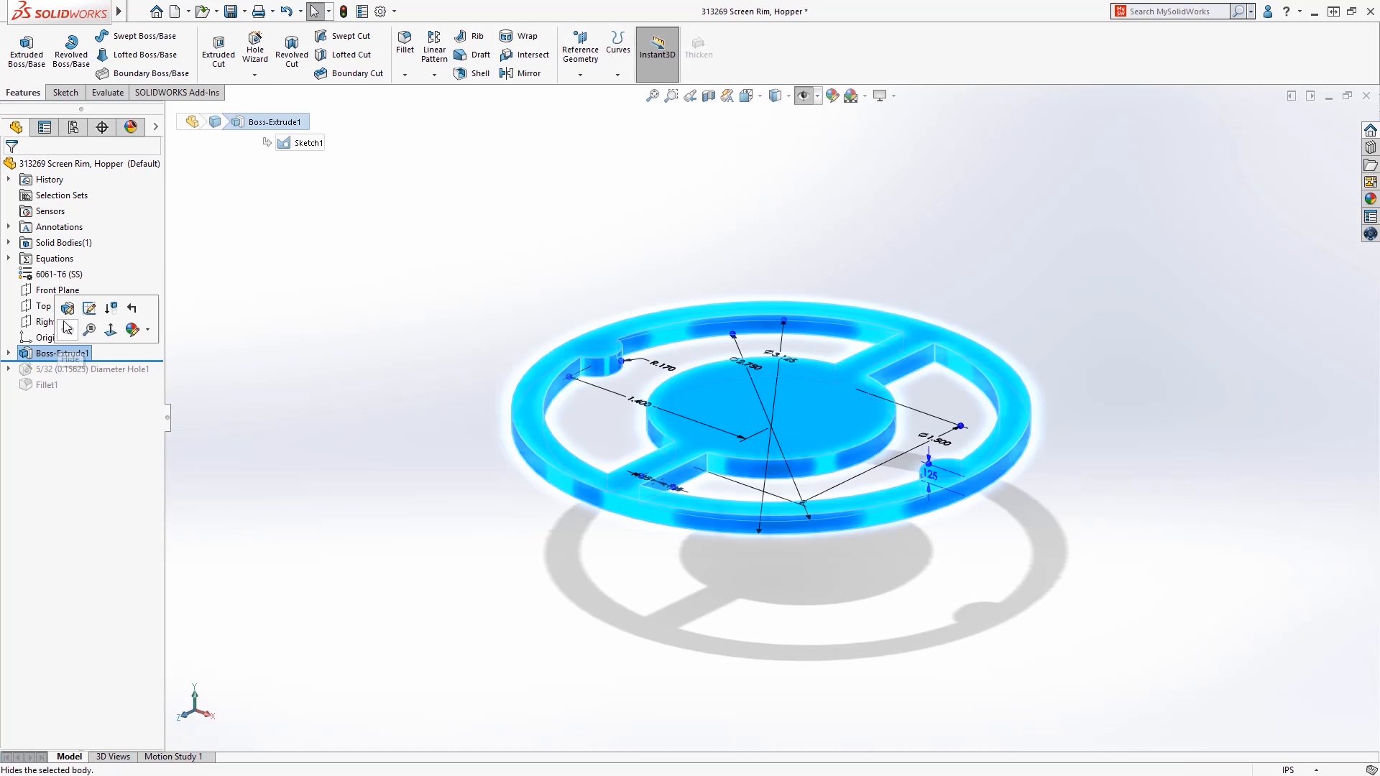
double_click(58, 353)
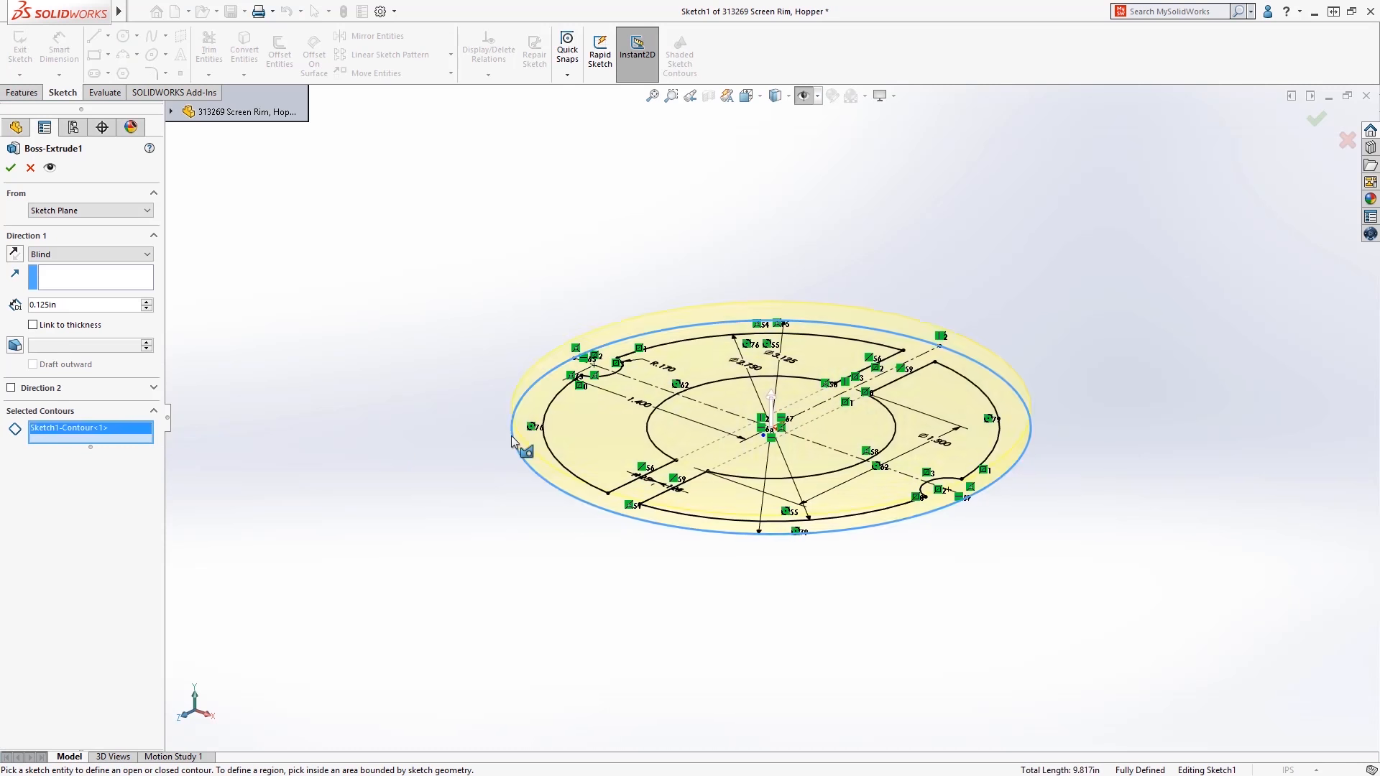
left_click(10, 167)
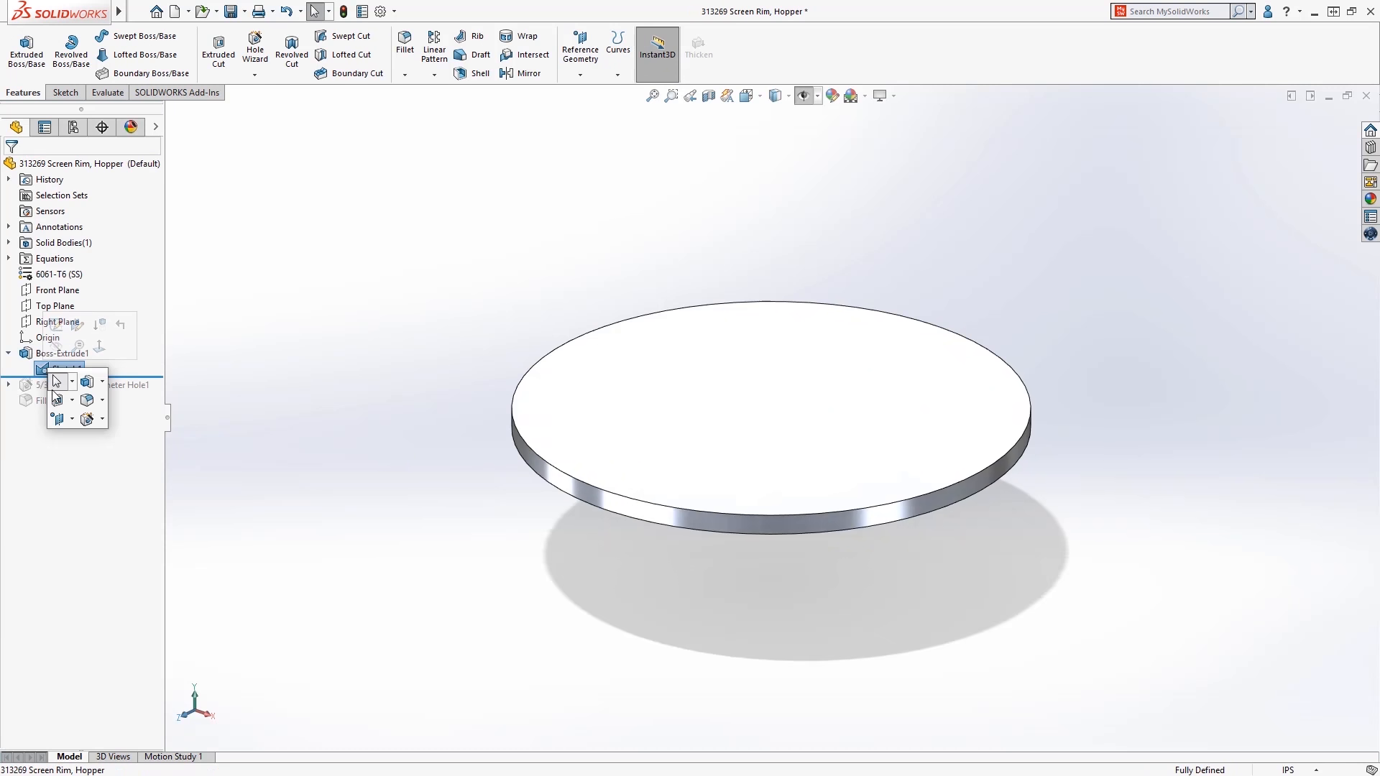
Cut the openings from Sketch1 and roll the model forward past the hole feature.
left_click(55, 381)
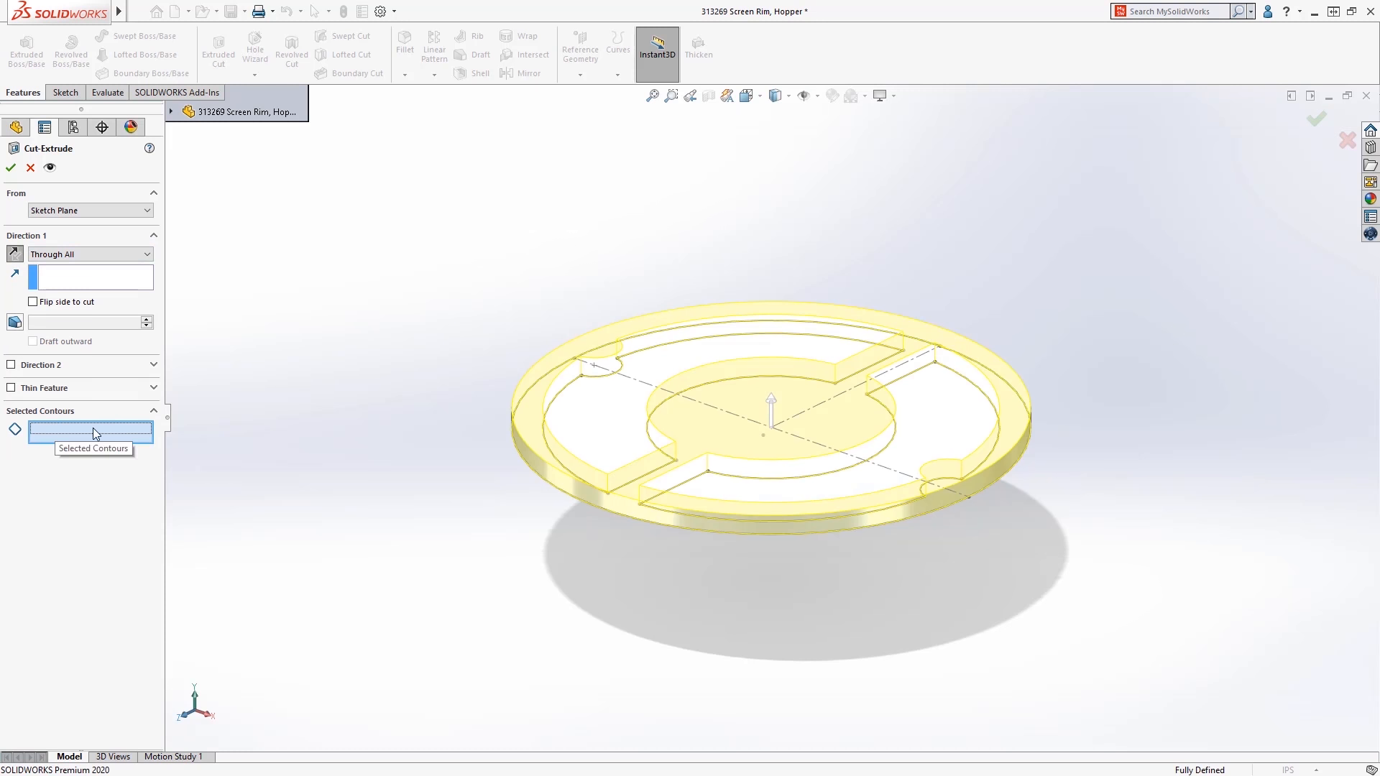
left_click(11, 168)
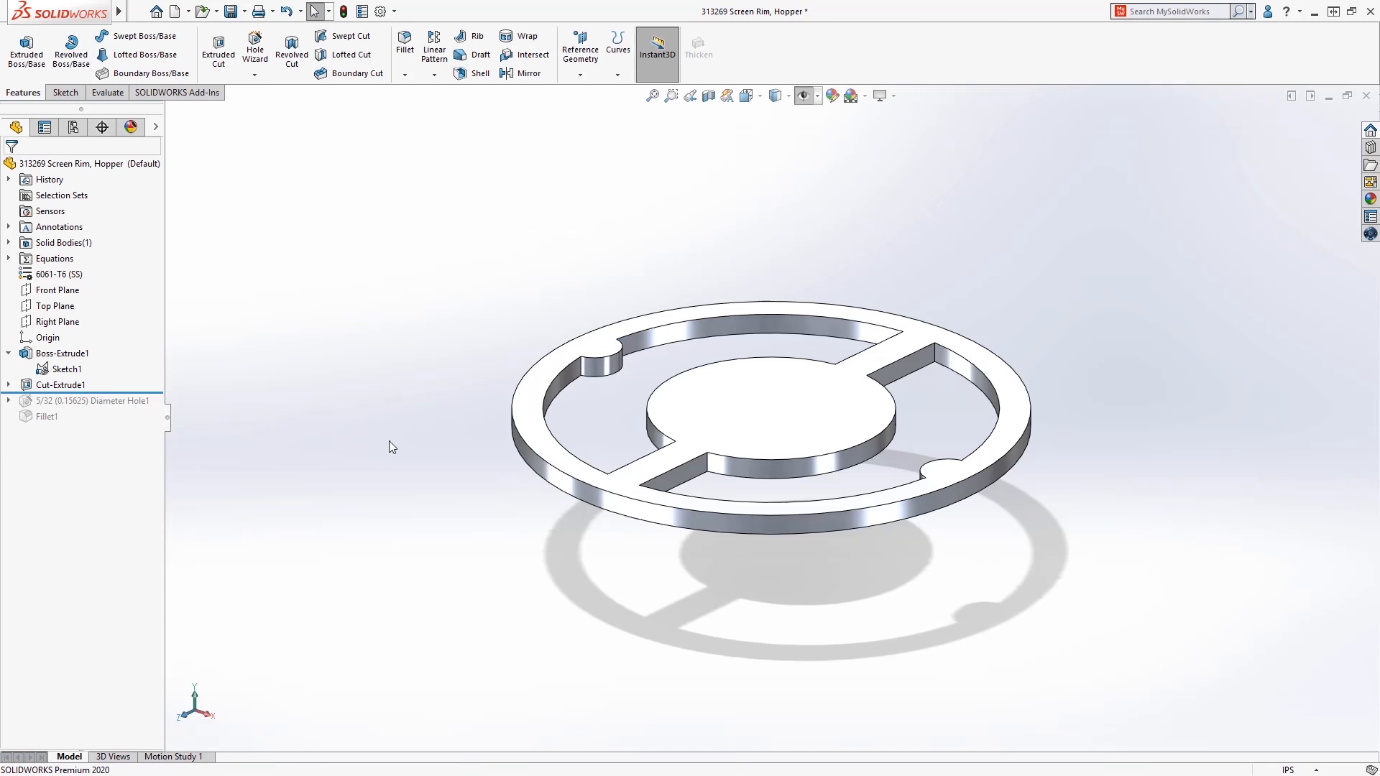
left_click(89, 401)
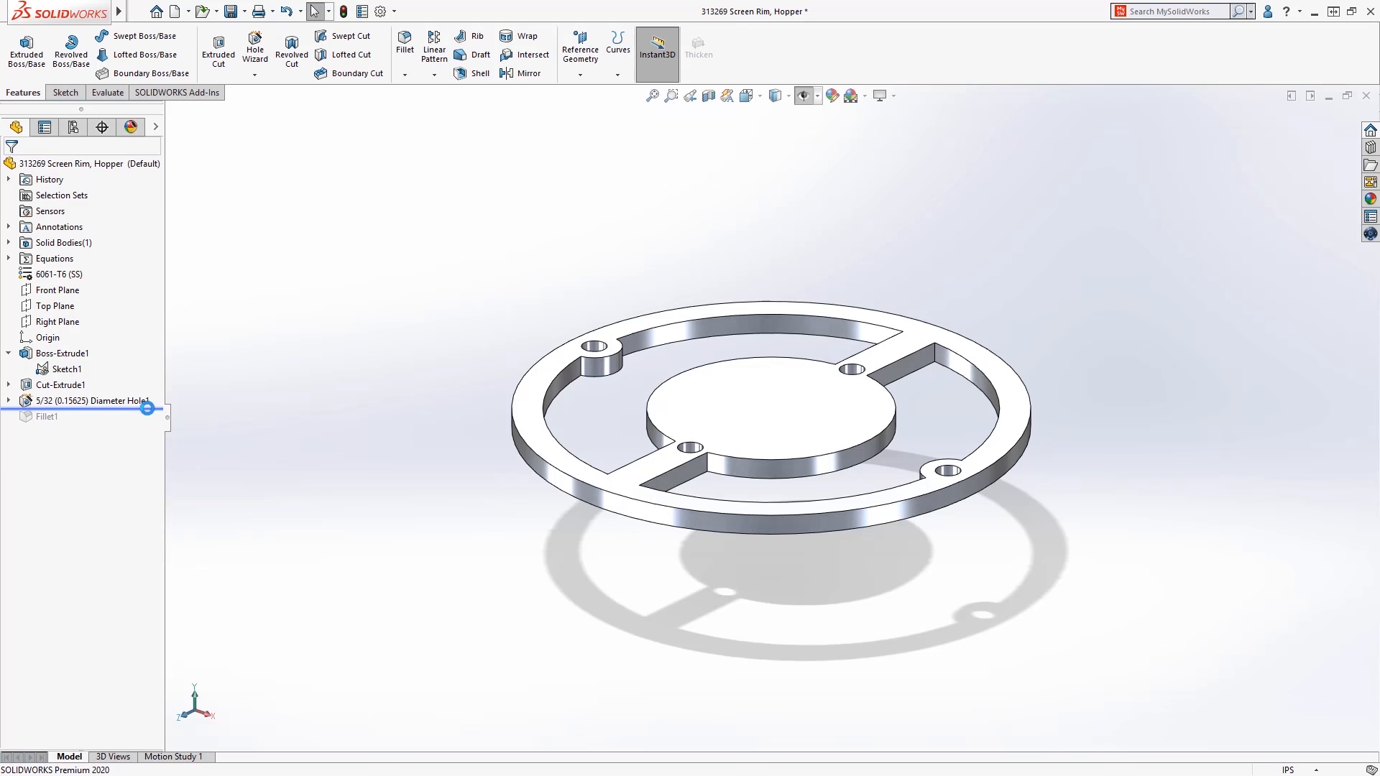
left_click(65, 417)
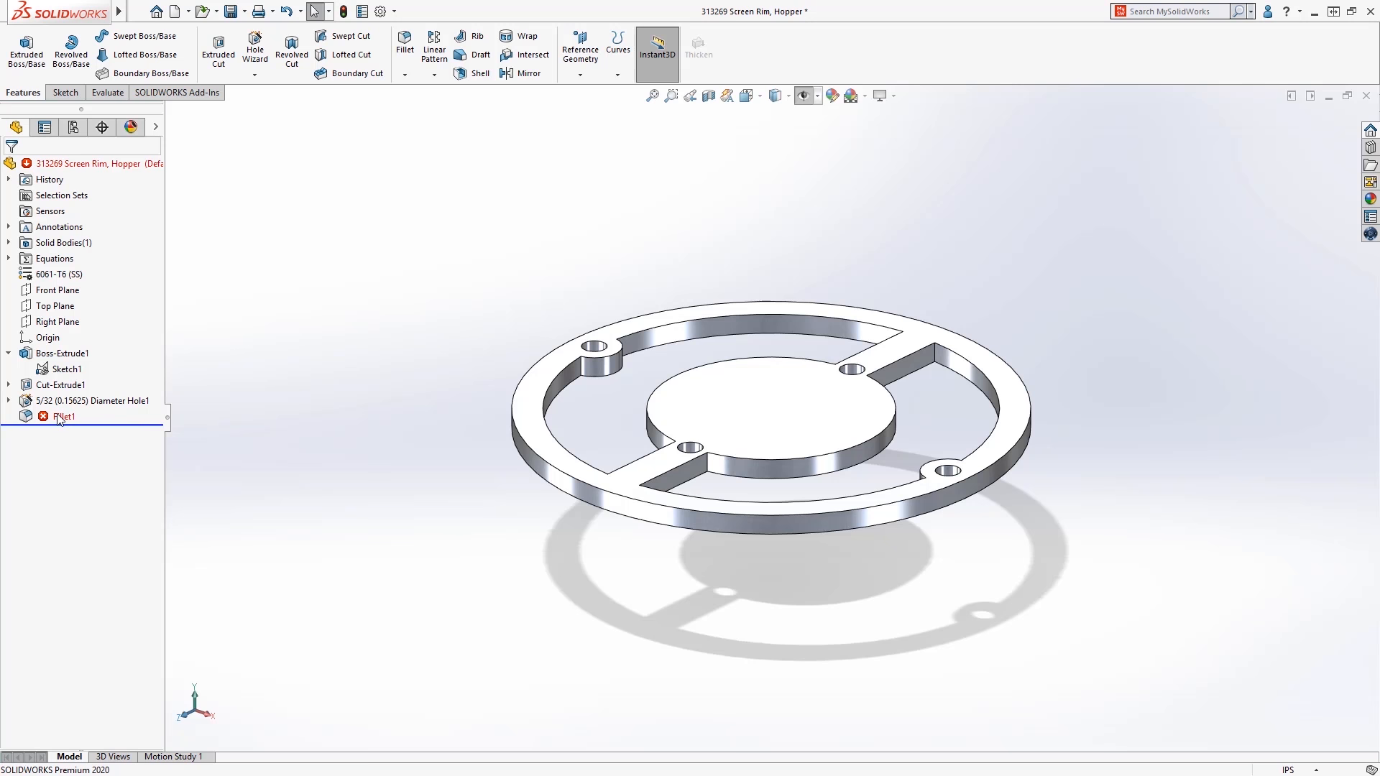
Edit the errored Fillet1 and reselect a missing rim edge in Items To Fillet.
double_click(63, 417)
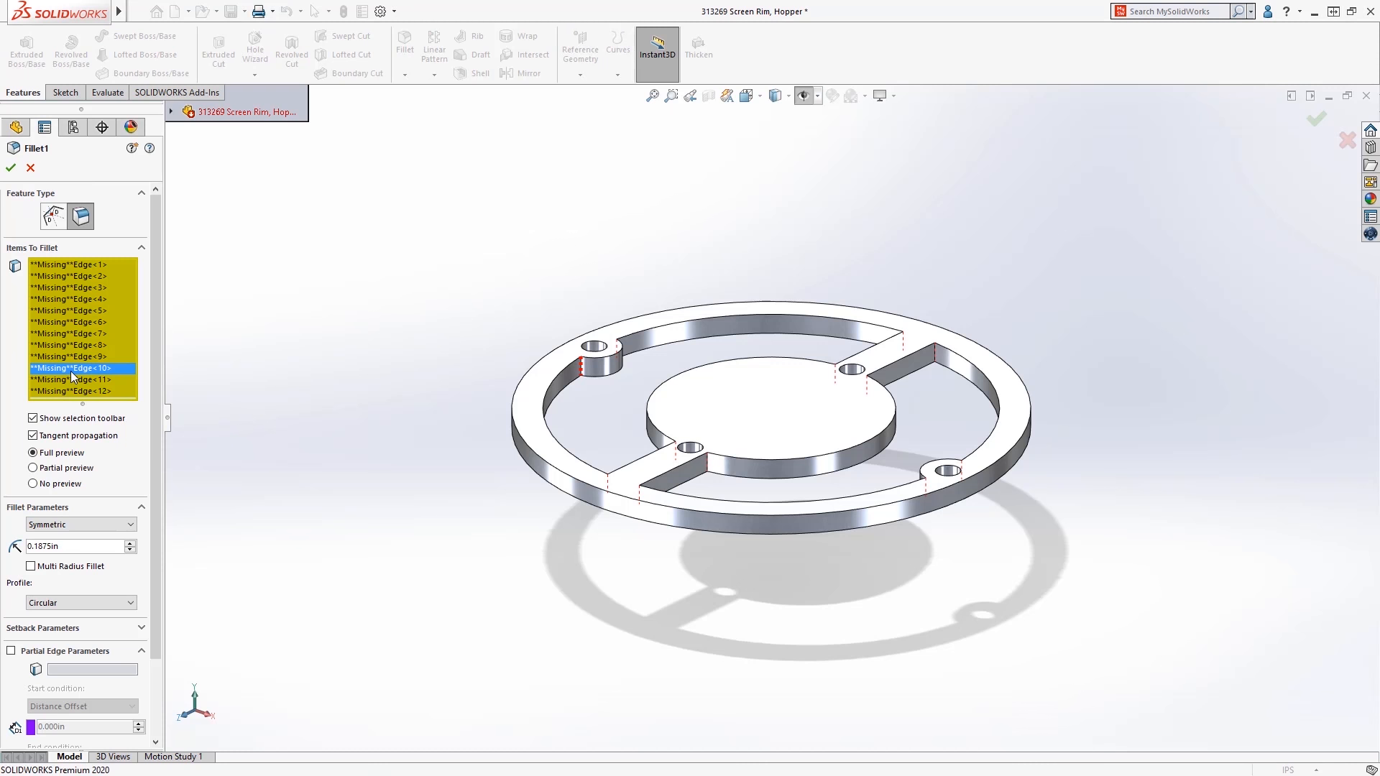
left_click(72, 368)
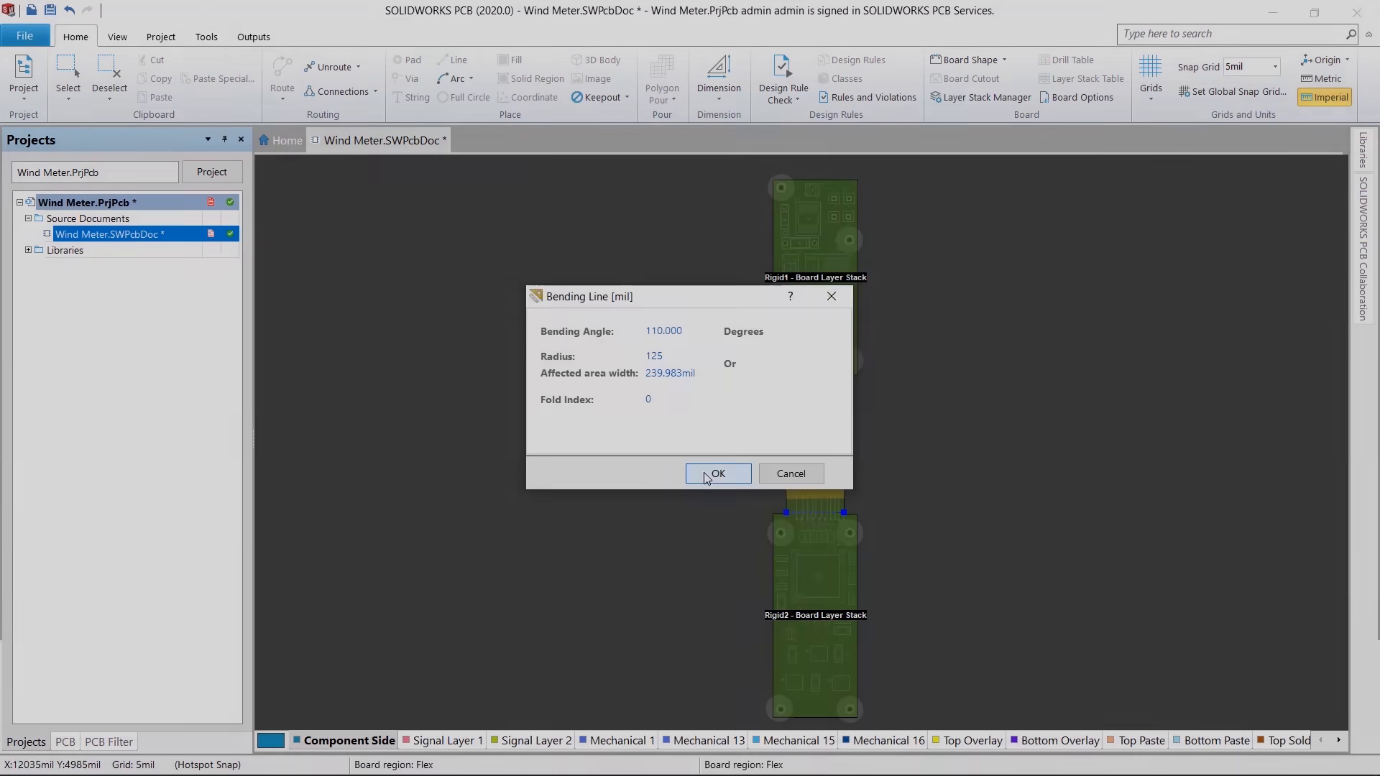
Apply a 110-degree, 125-mil-radius bending line to the flex section.
left_click(717, 473)
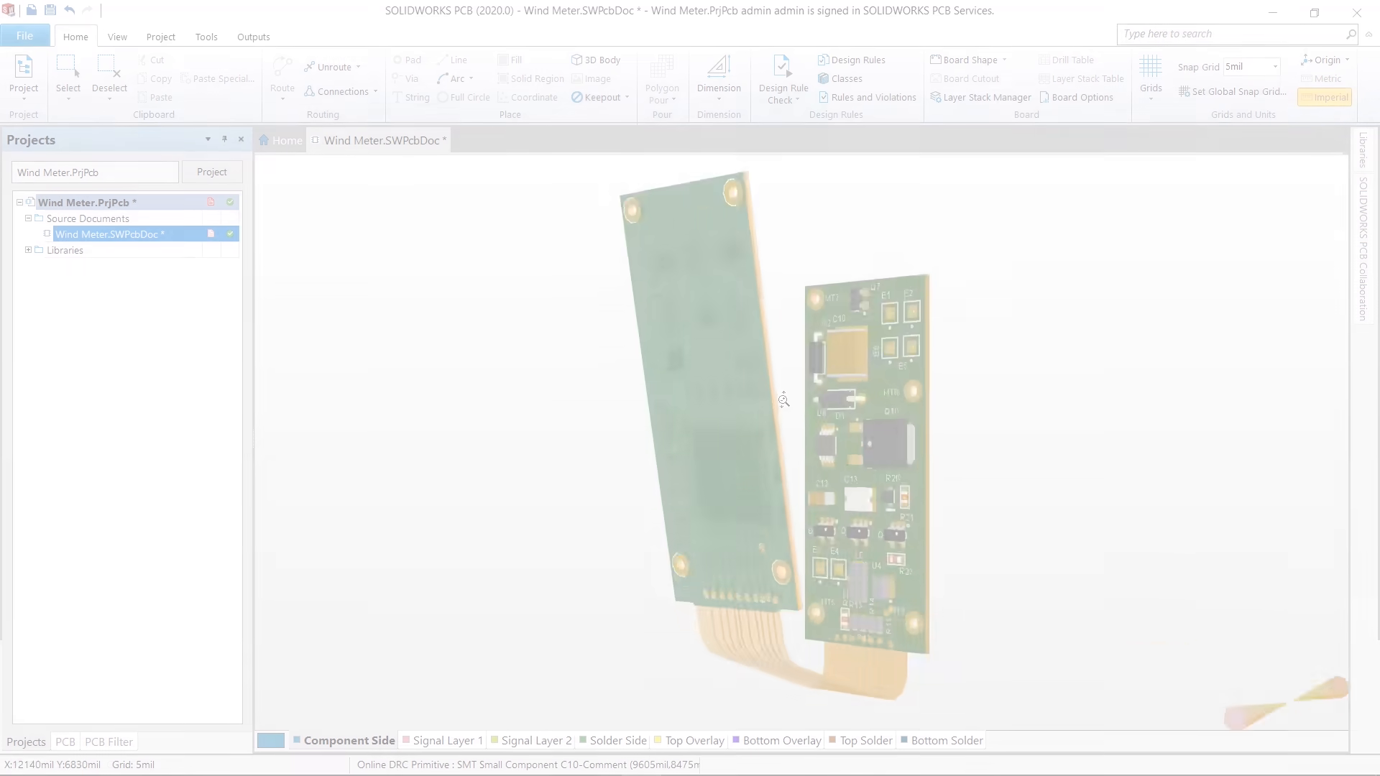